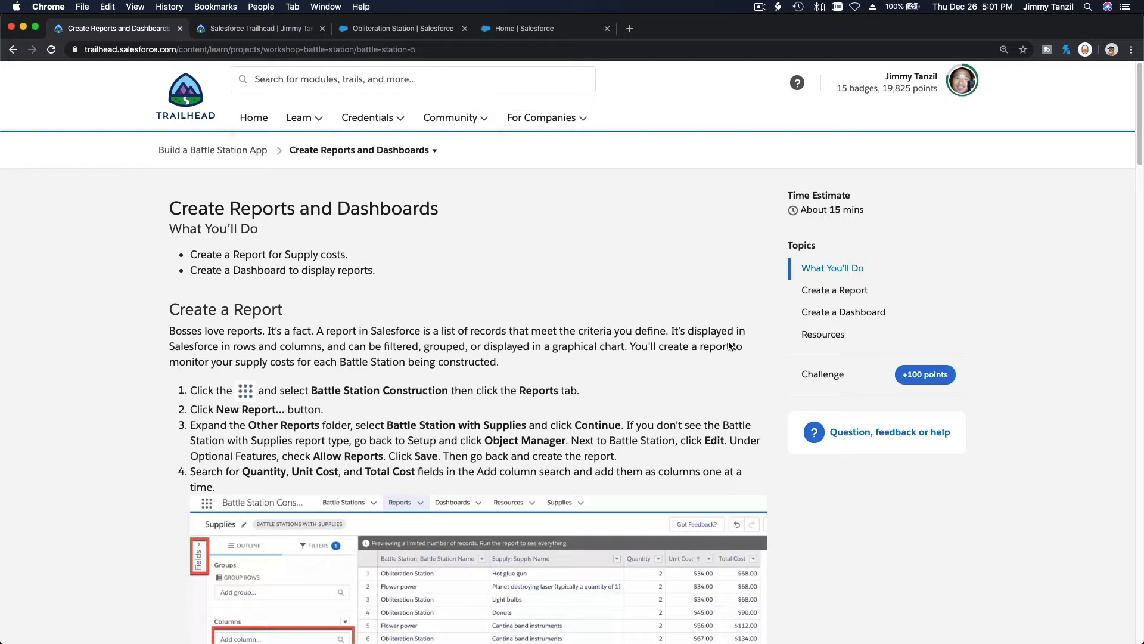
pyautogui.moveTo(269, 192)
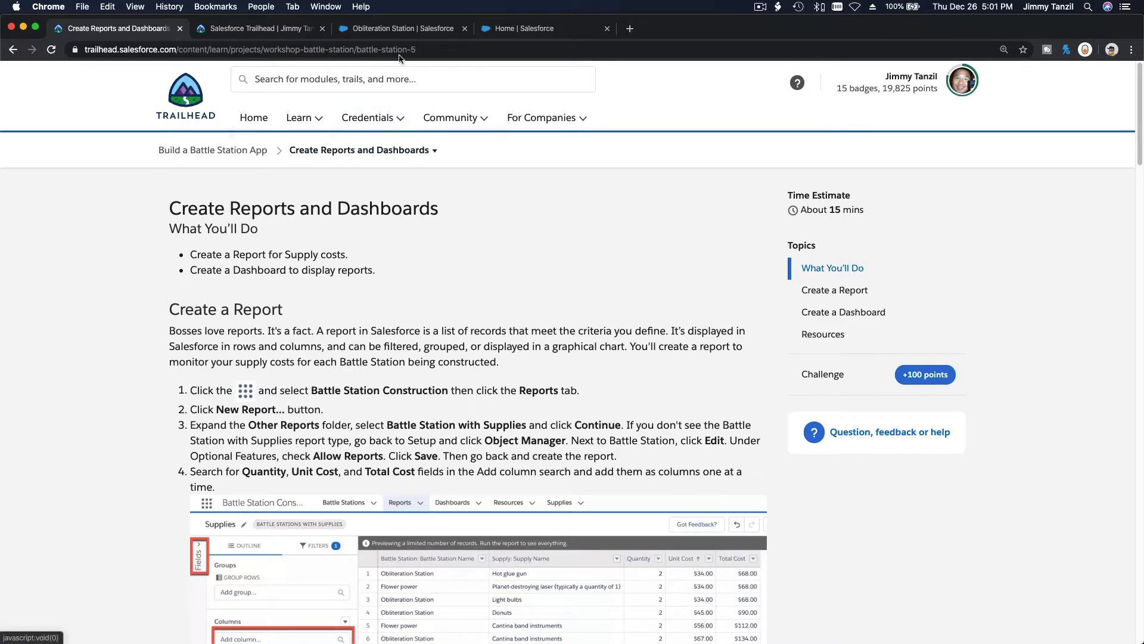
# Go to the Reports list in Salesforce and recheck the Trailhead instructions.
pyautogui.click(518, 29)
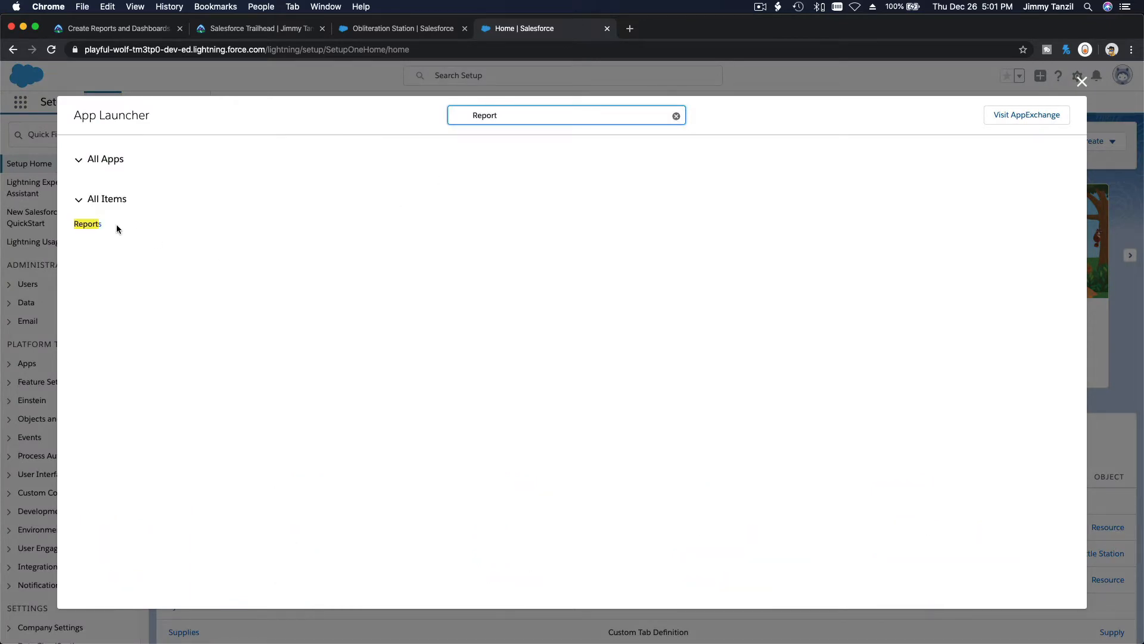
pyautogui.click(87, 224)
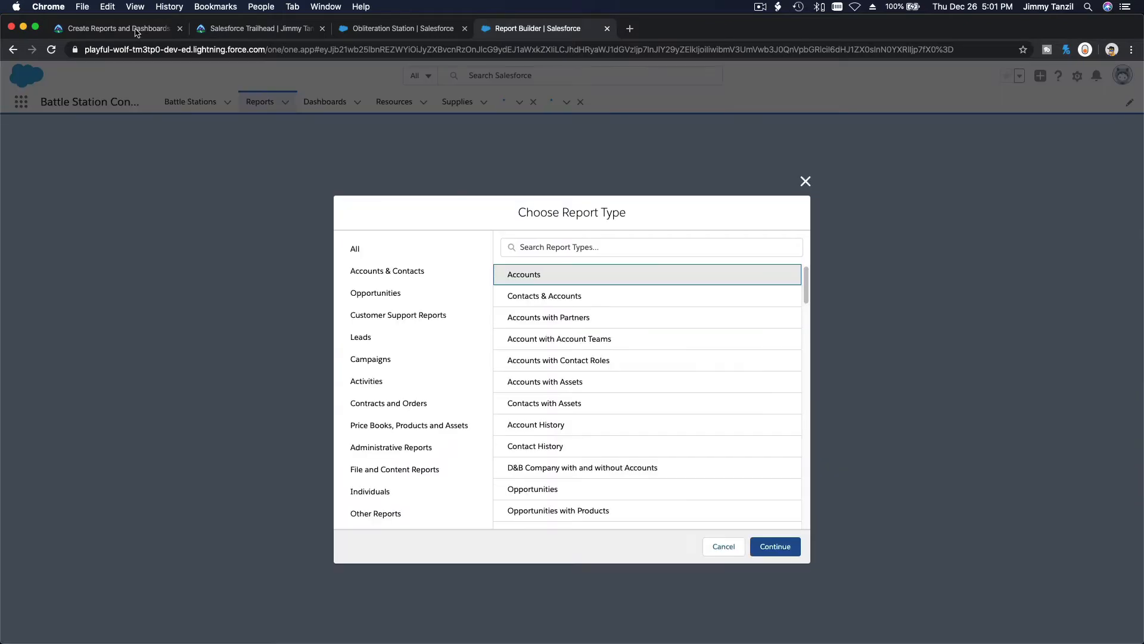
pyautogui.click(113, 28)
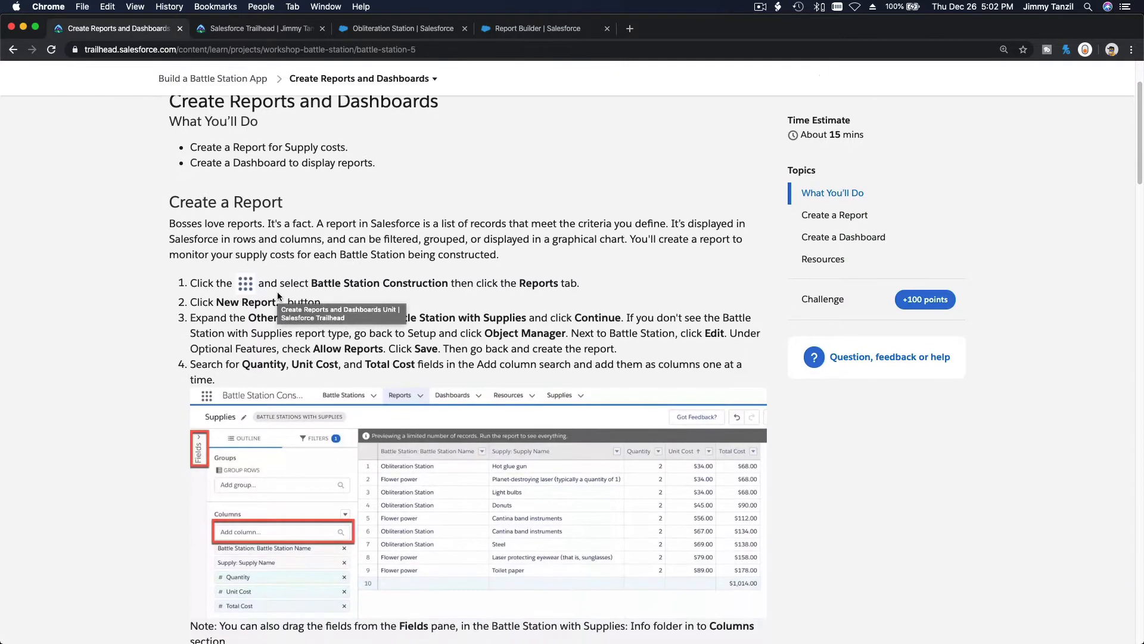
pyautogui.scroll(-3)
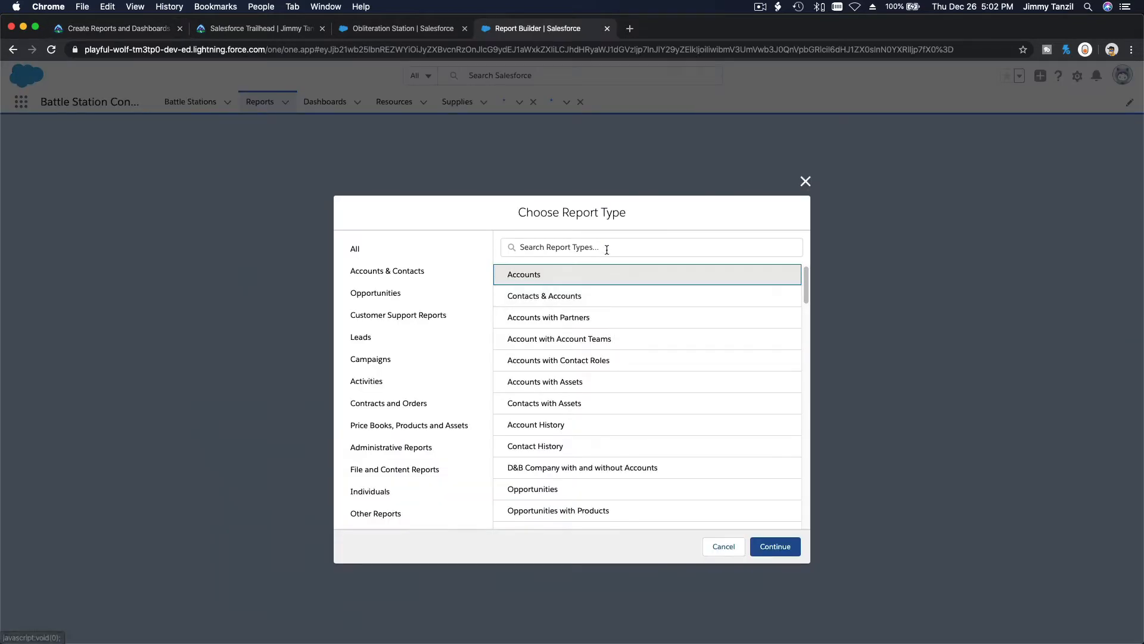
# Start a new report using the Battle Stations with Supplies report type (search 'Battle').
pyautogui.write('Battle')
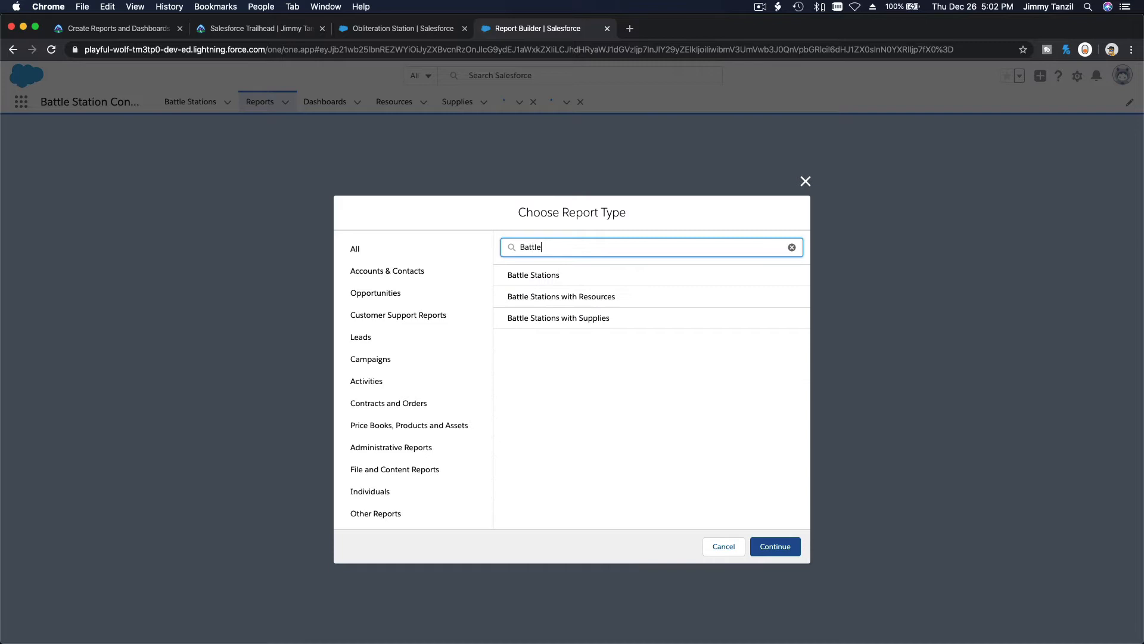
pyautogui.click(559, 318)
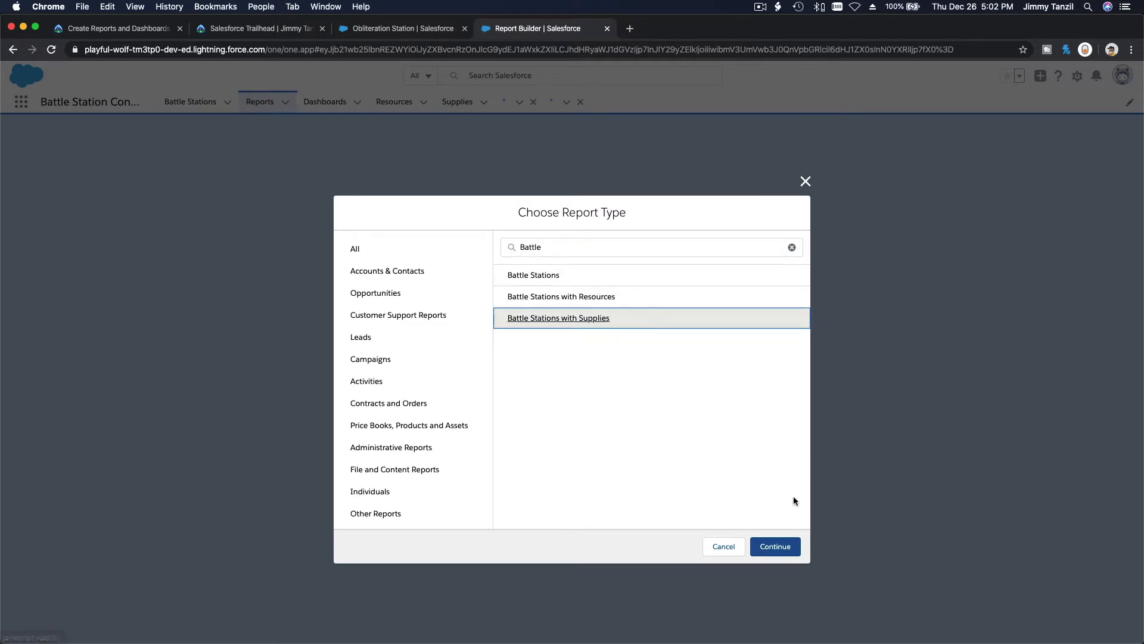
pyautogui.click(774, 546)
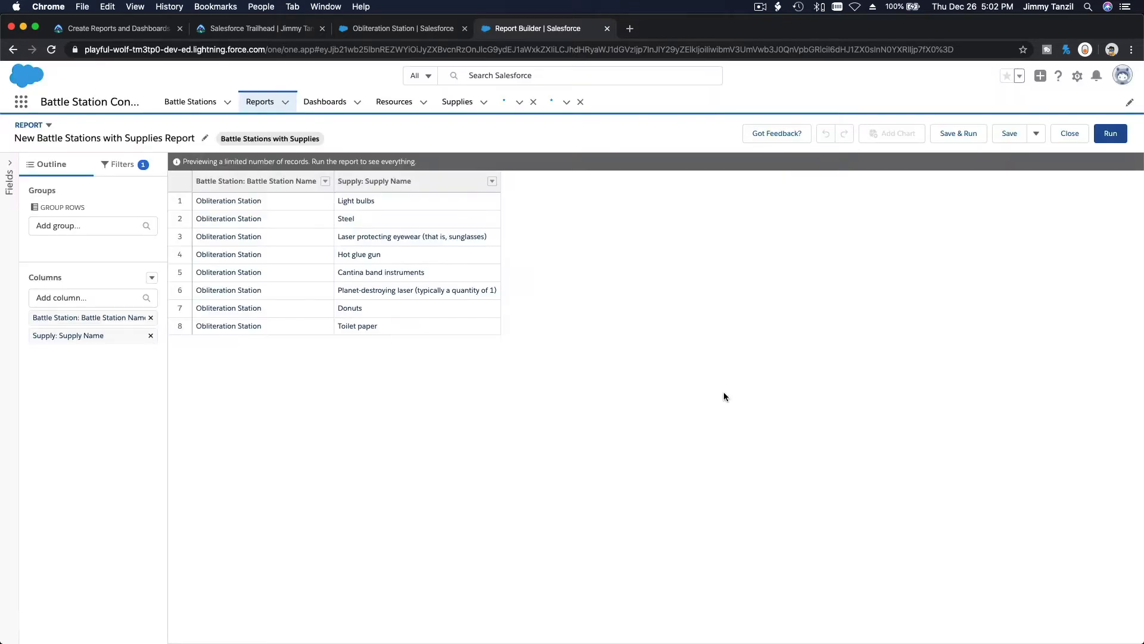
# View Trailhead step 4 of Create a Report on adding Quantity, Unit Cost and Total Cost.
pyautogui.click(117, 28)
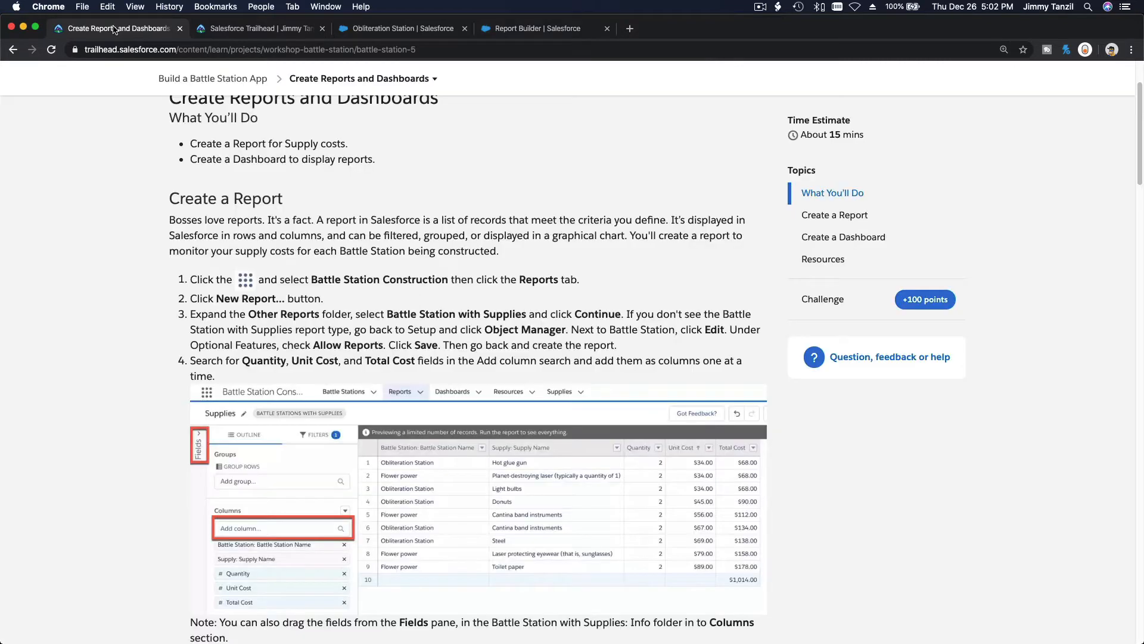
pyautogui.scroll(-3)
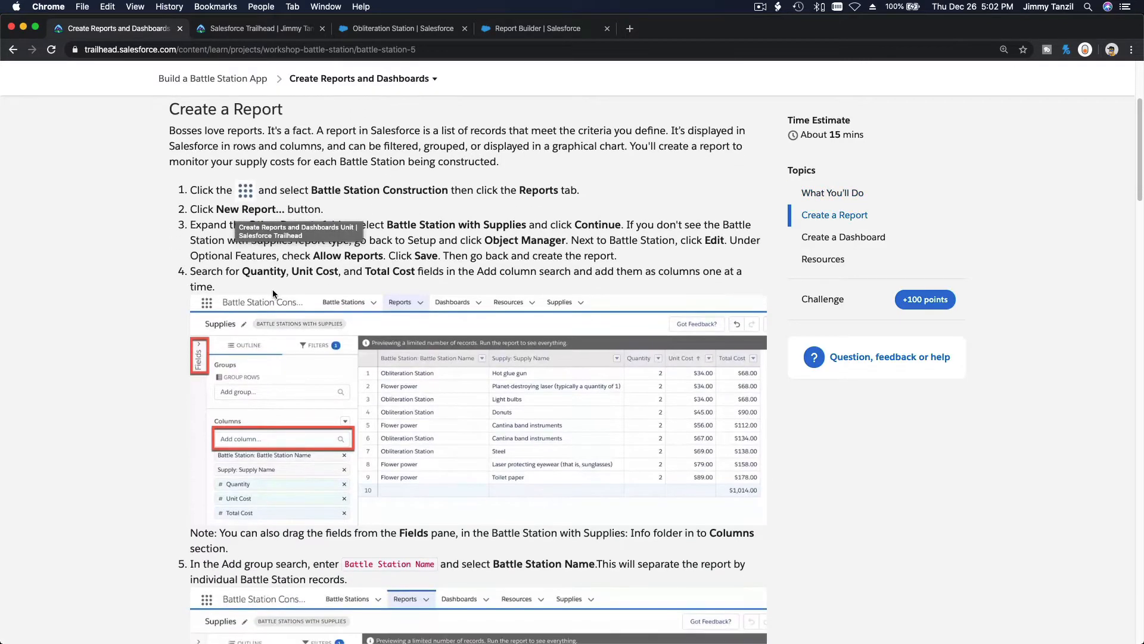
pyautogui.moveTo(305, 271)
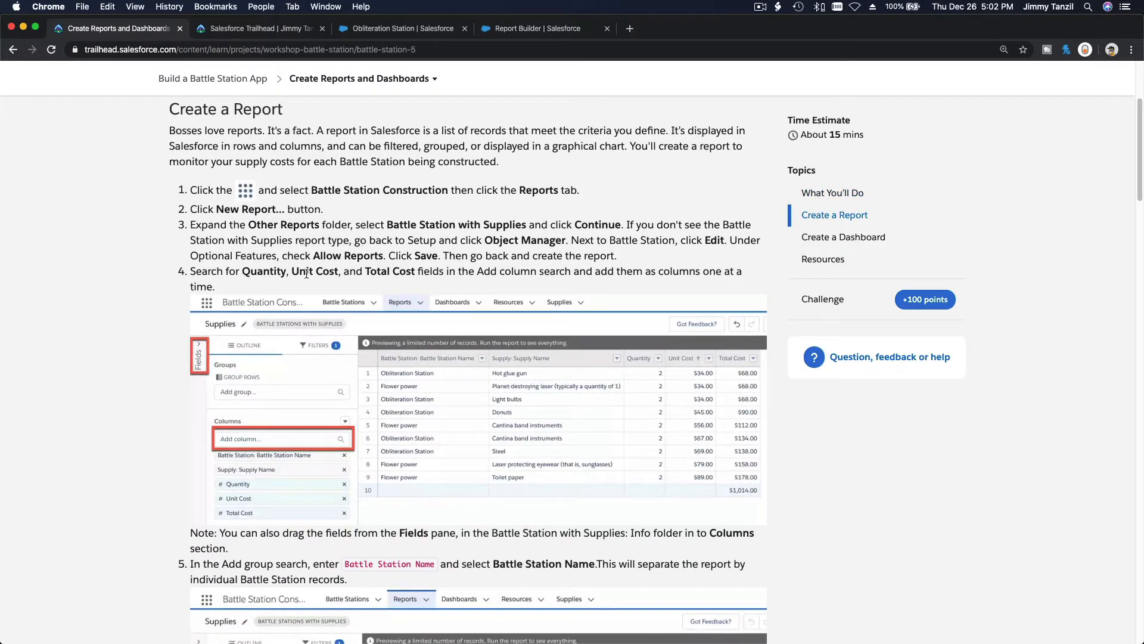
pyautogui.moveTo(283, 283)
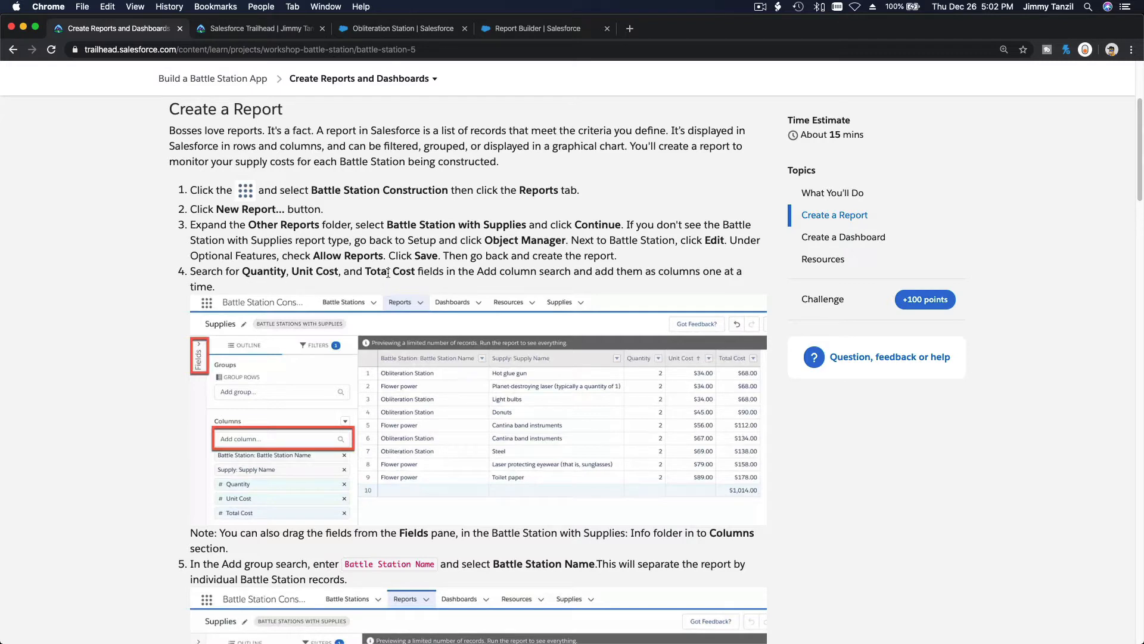
pyautogui.moveTo(537, 276)
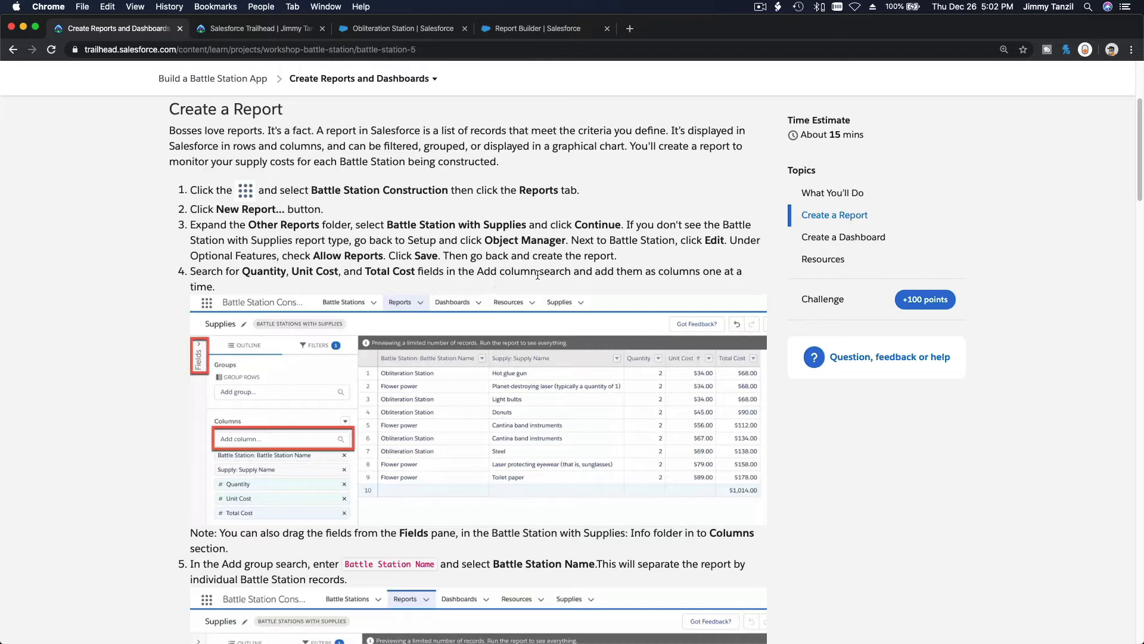
pyautogui.moveTo(562, 289)
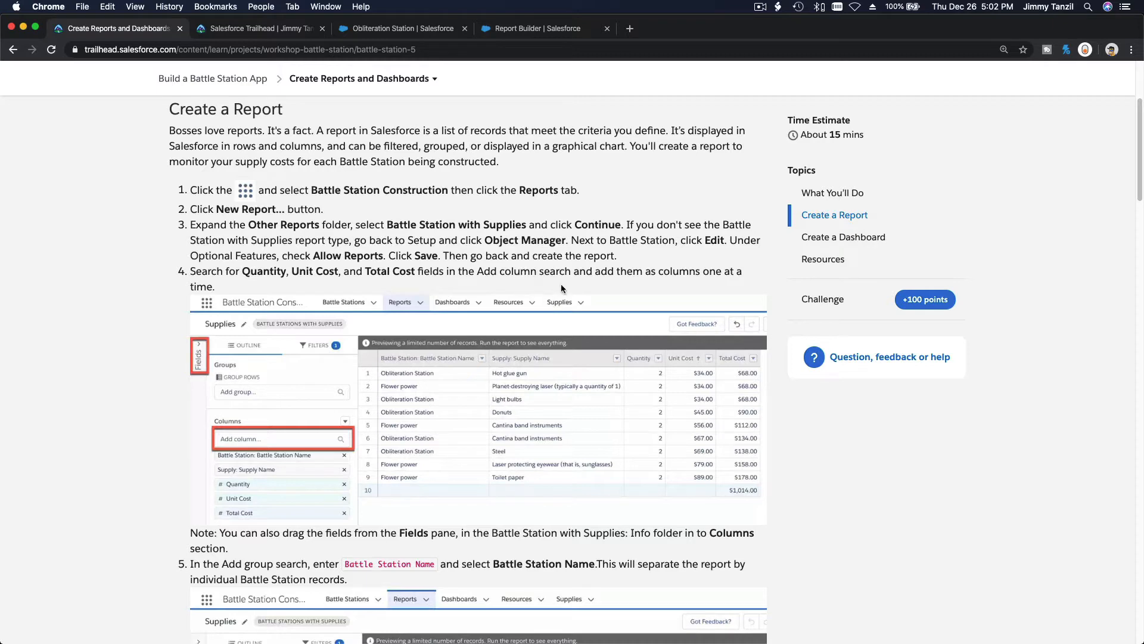
pyautogui.moveTo(575, 289)
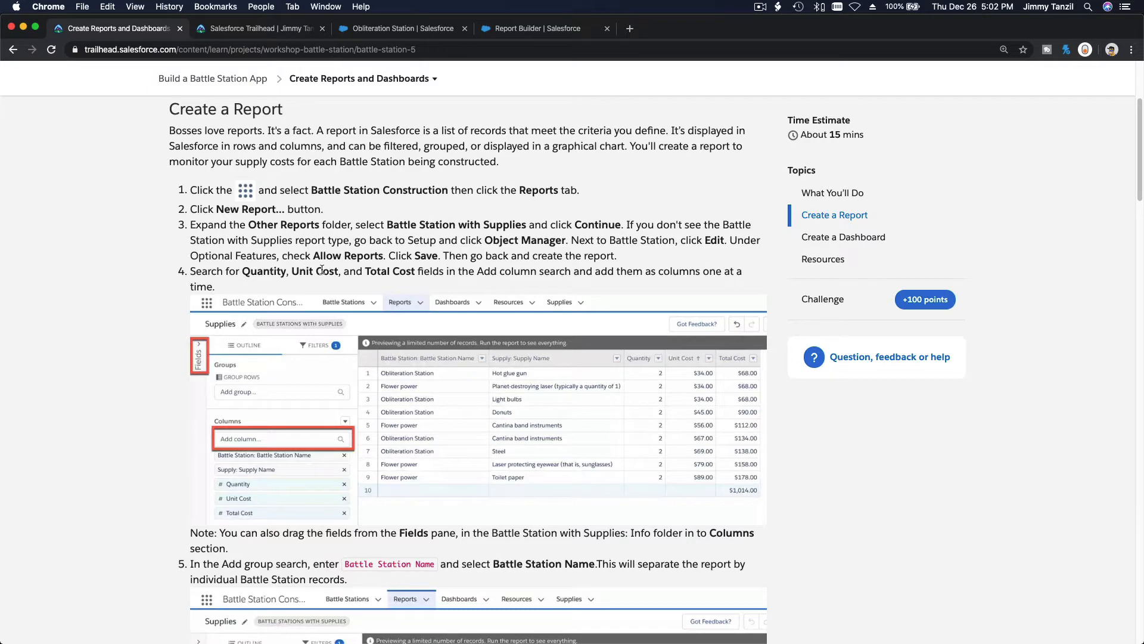
pyautogui.moveTo(536, 36)
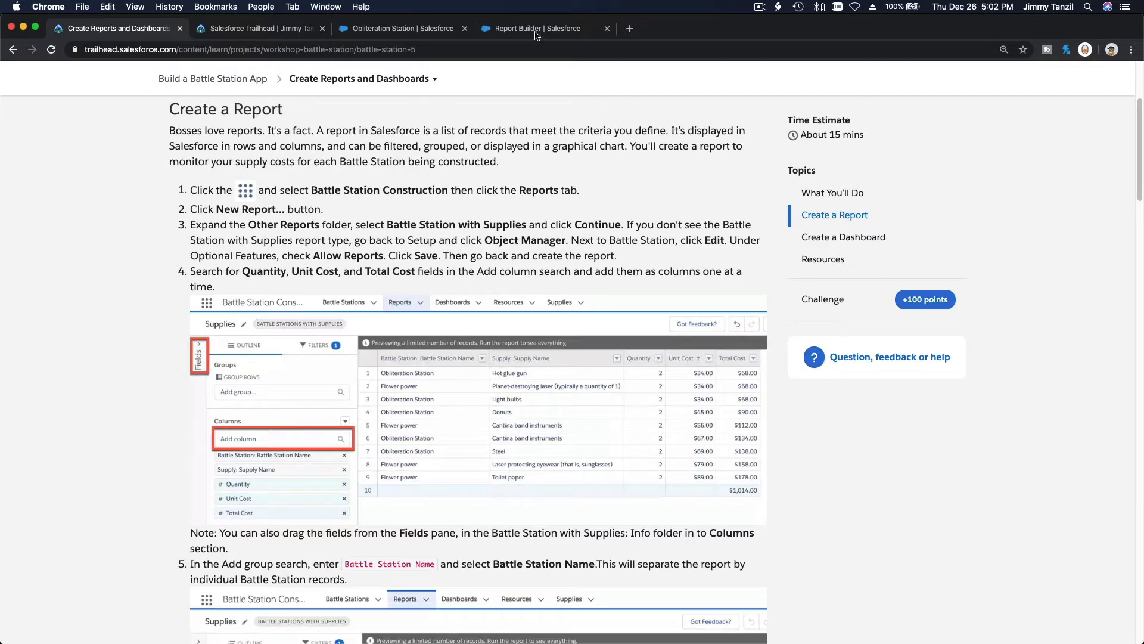
# Add Quantity, Unit Cost and Total Cost as report columns, then return to Trailhead.
pyautogui.click(543, 28)
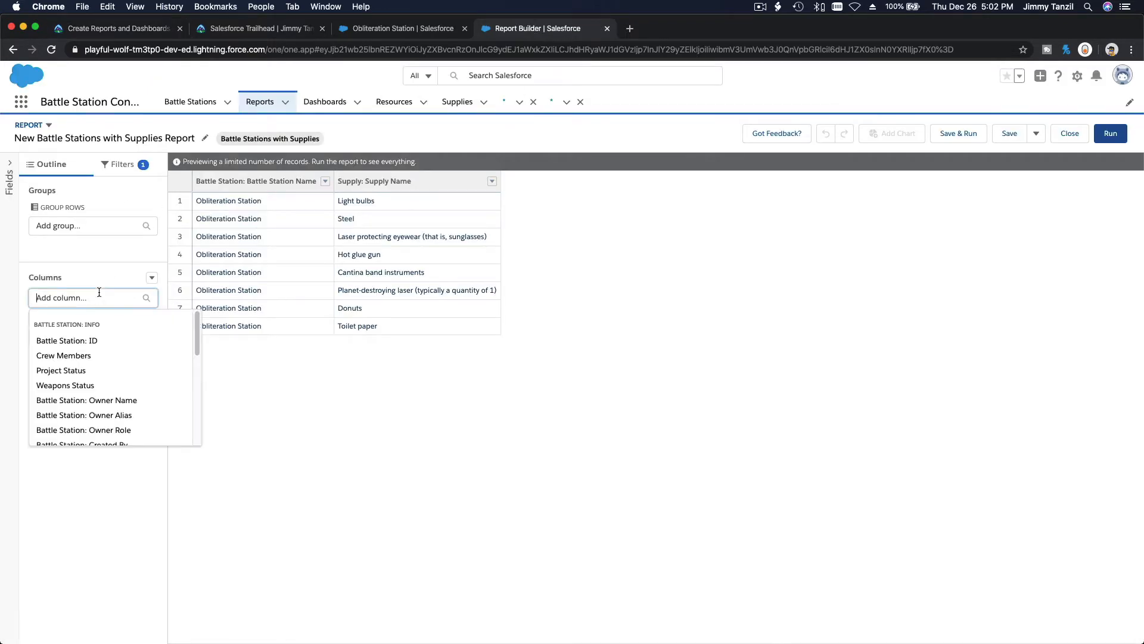
pyautogui.write('Qu')
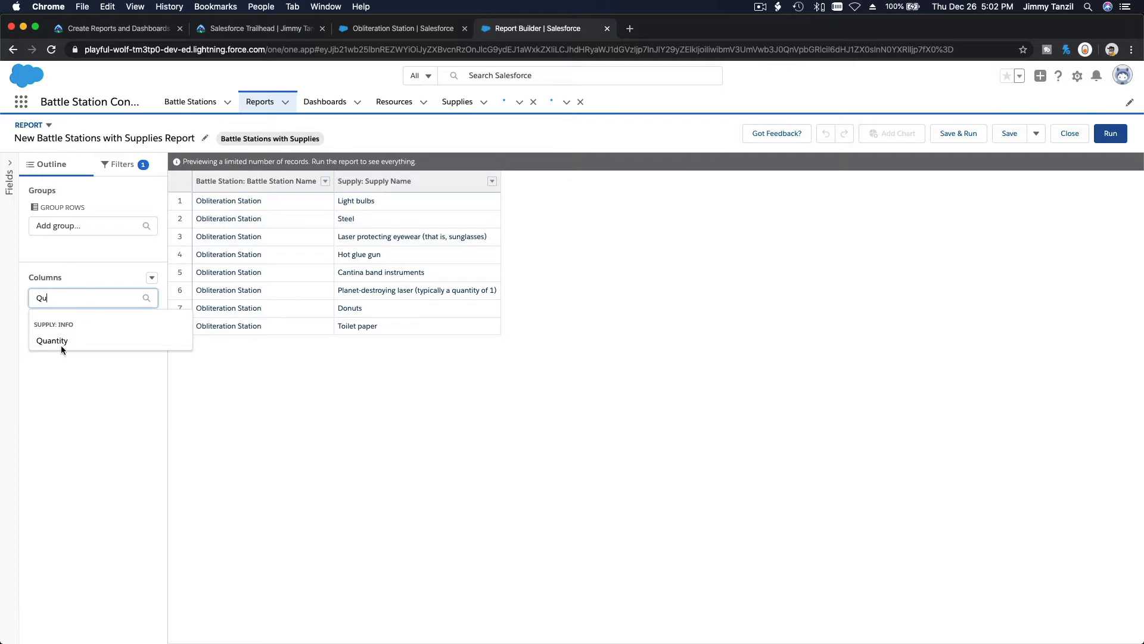
pyautogui.click(52, 341)
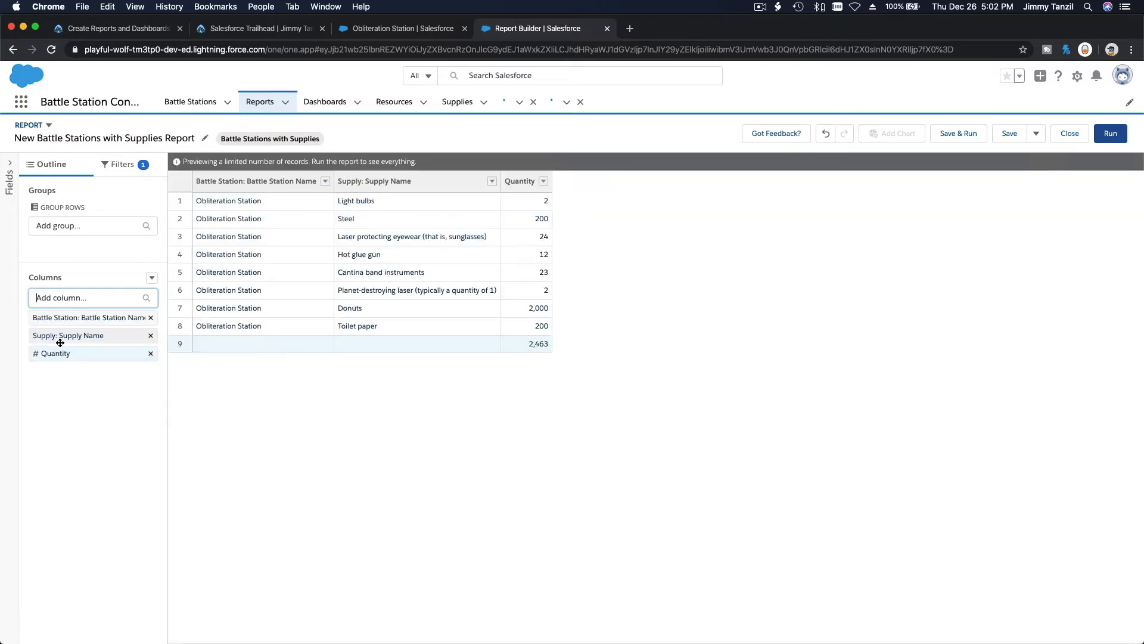
pyautogui.write('Un')
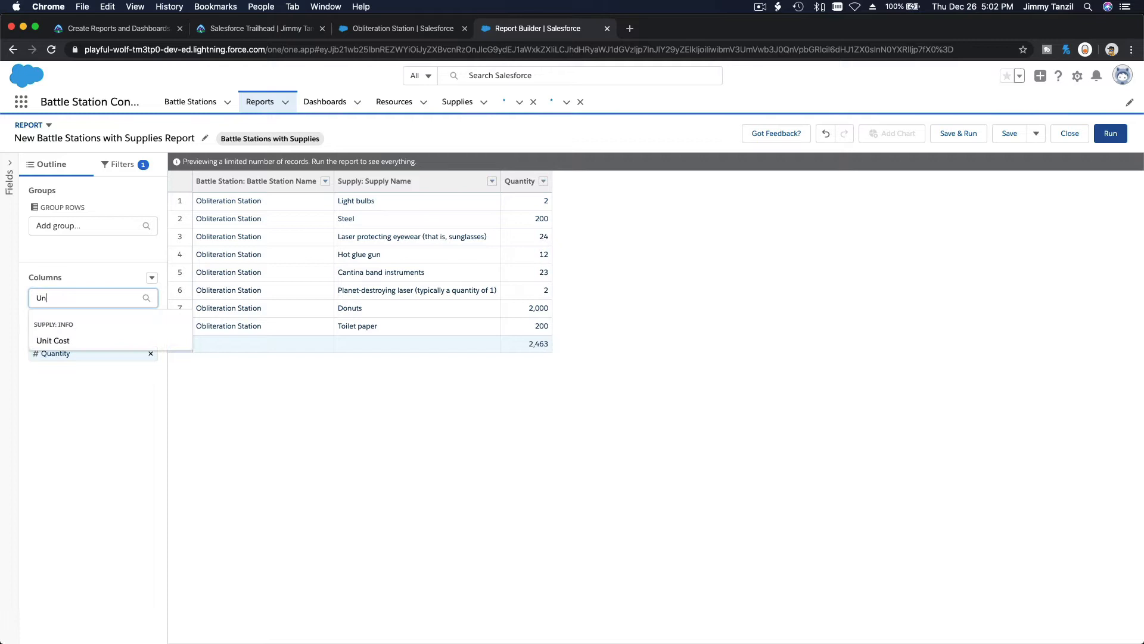
pyautogui.click(52, 340)
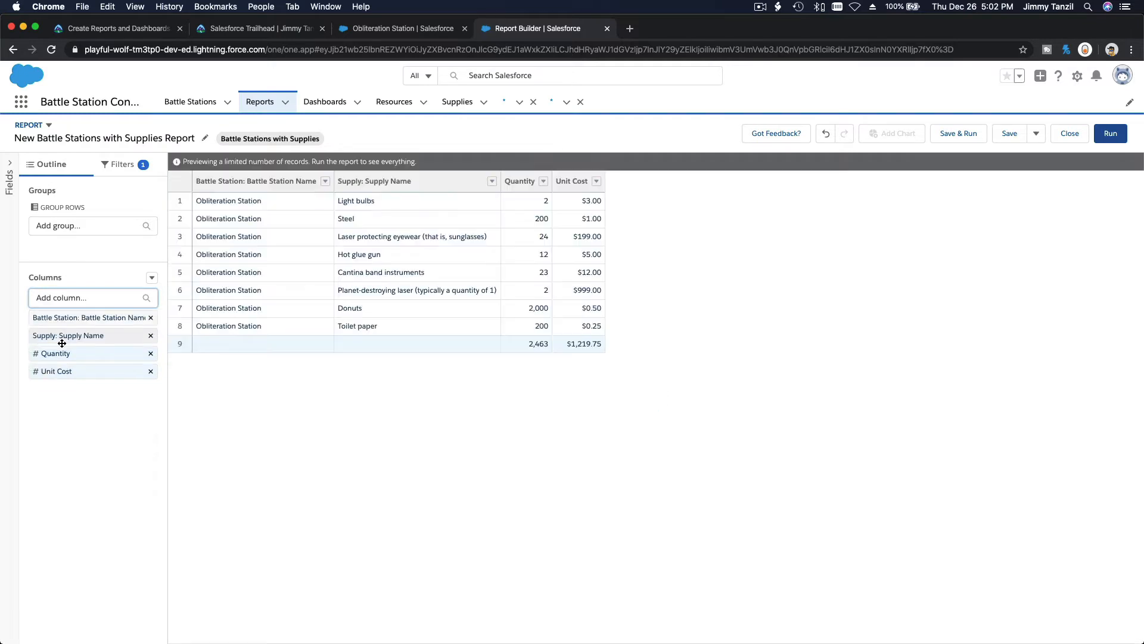
pyautogui.write('Tot')
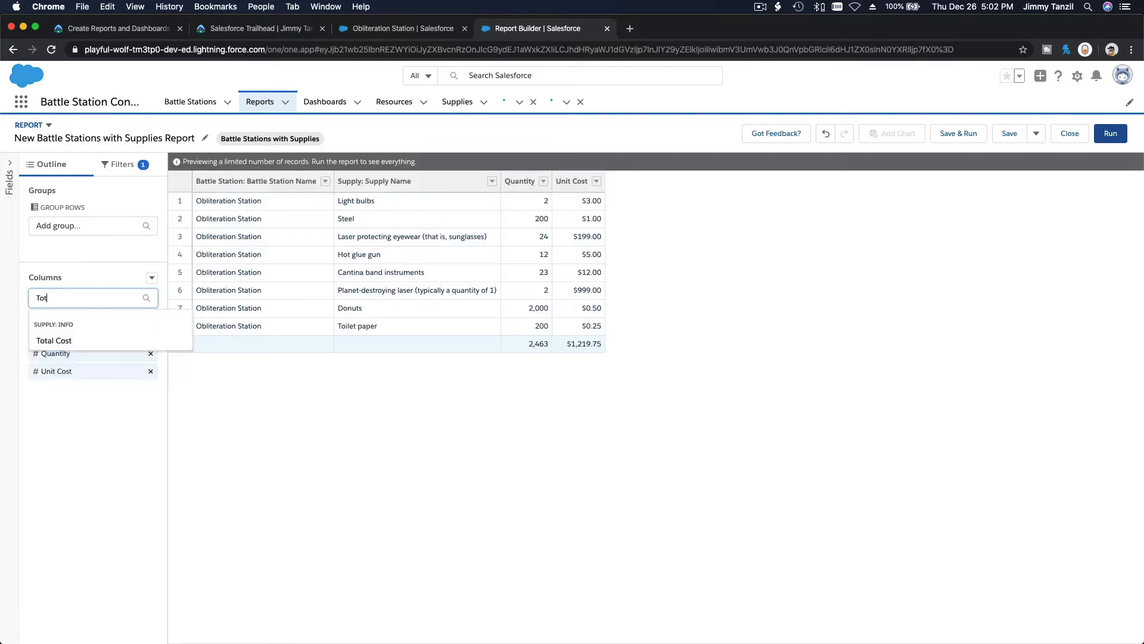
pyautogui.click(53, 341)
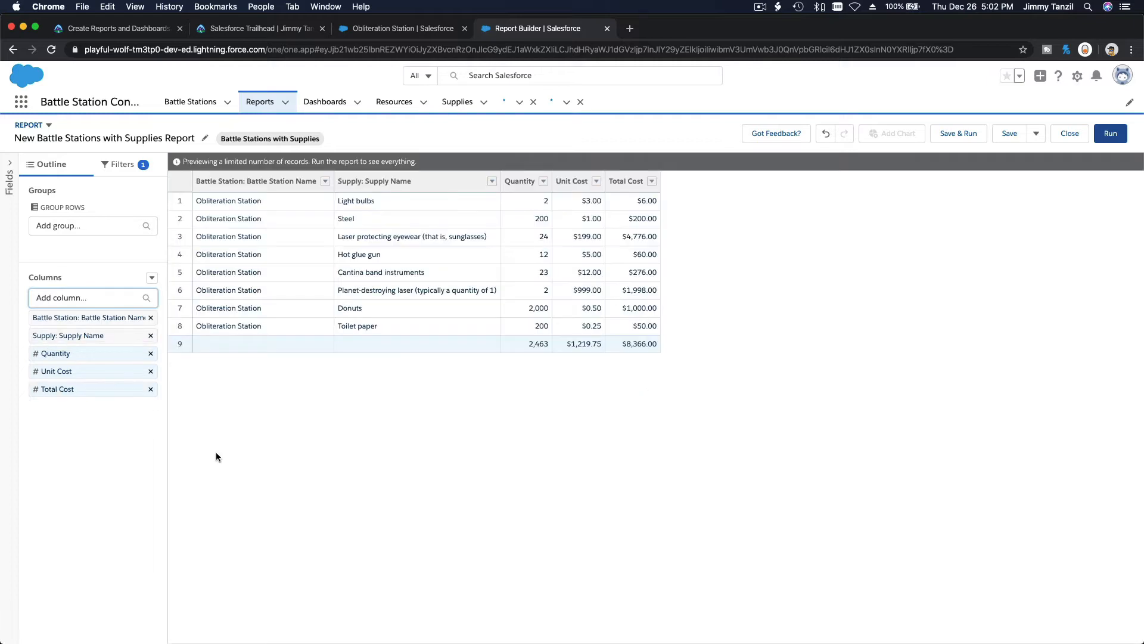
pyautogui.moveTo(584, 370)
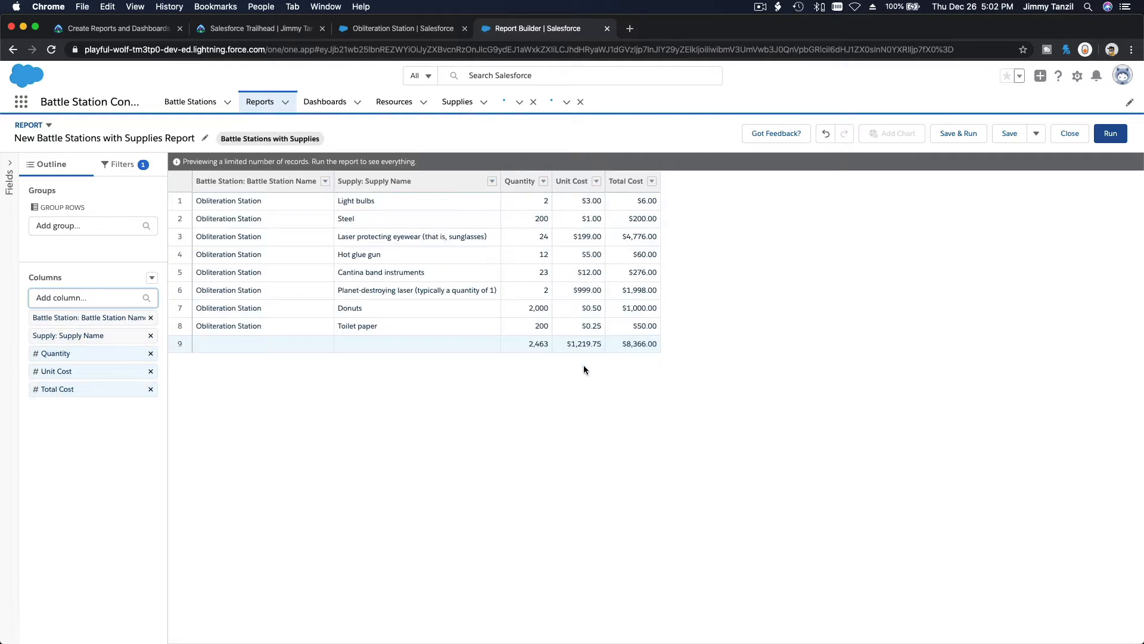
pyautogui.click(113, 28)
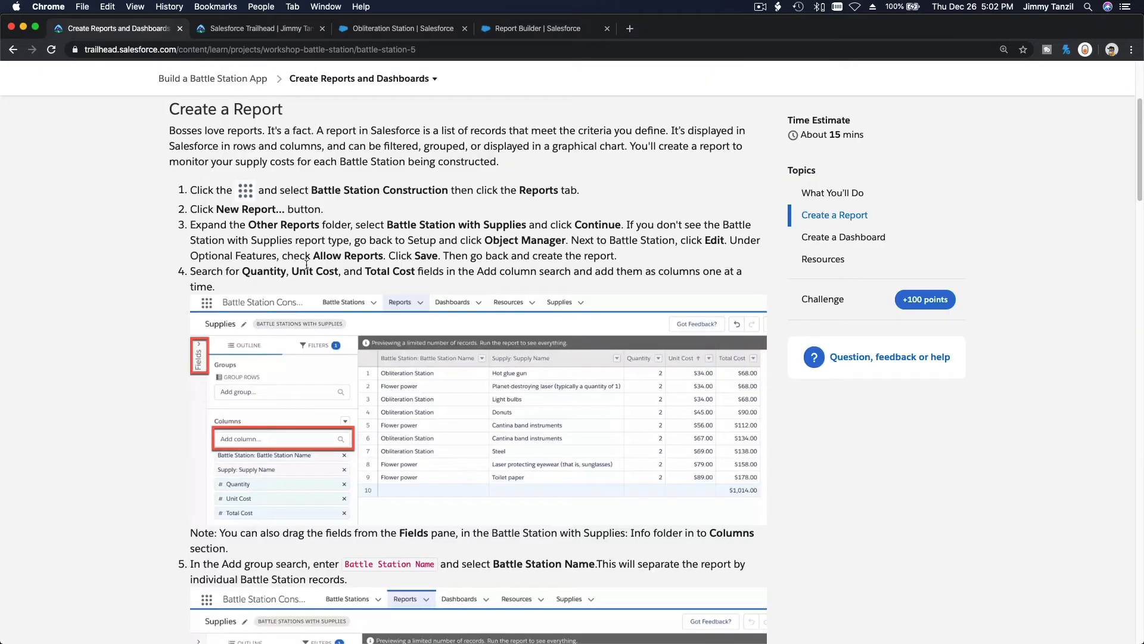
# Read Trailhead step 5 on grouping by Battle Station Name and return to the report.
pyautogui.scroll(-3)
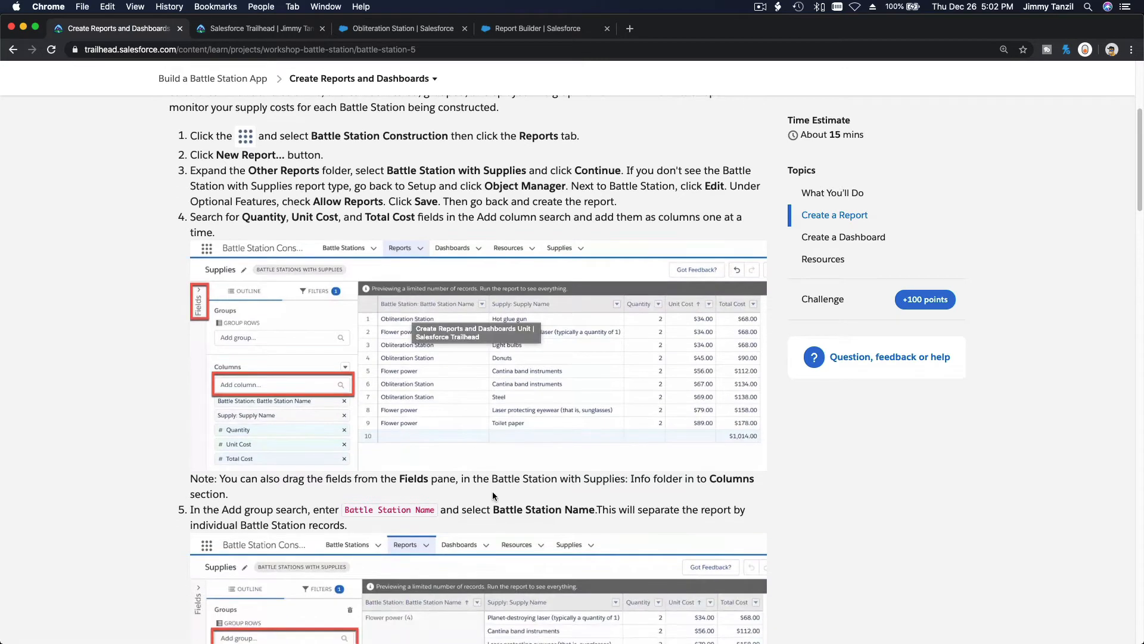
pyautogui.scroll(-3)
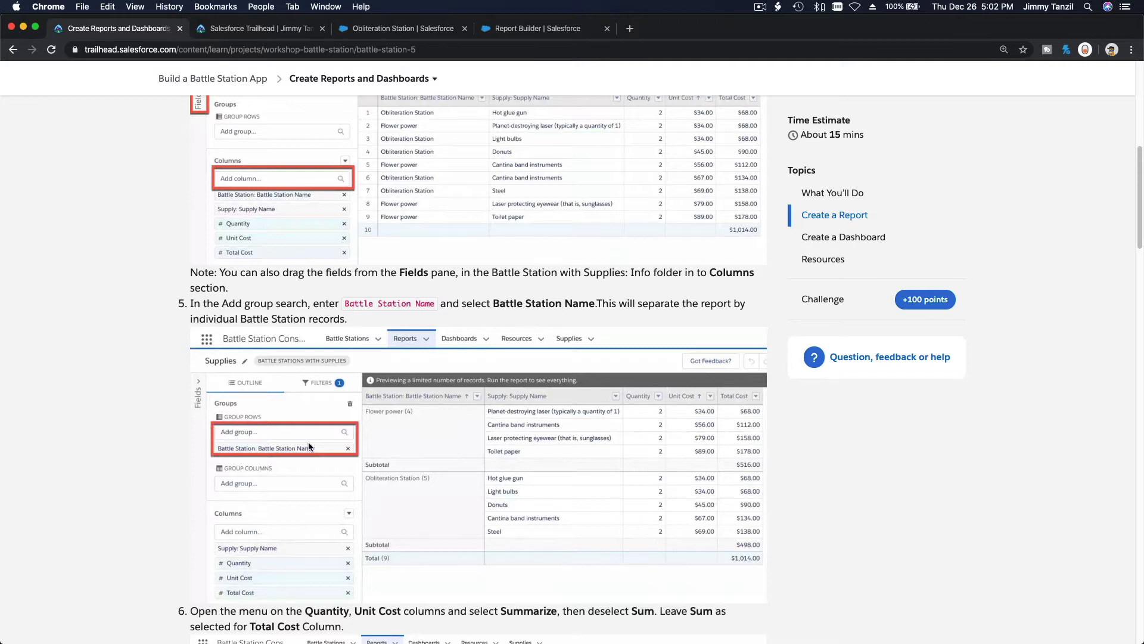
pyautogui.click(544, 29)
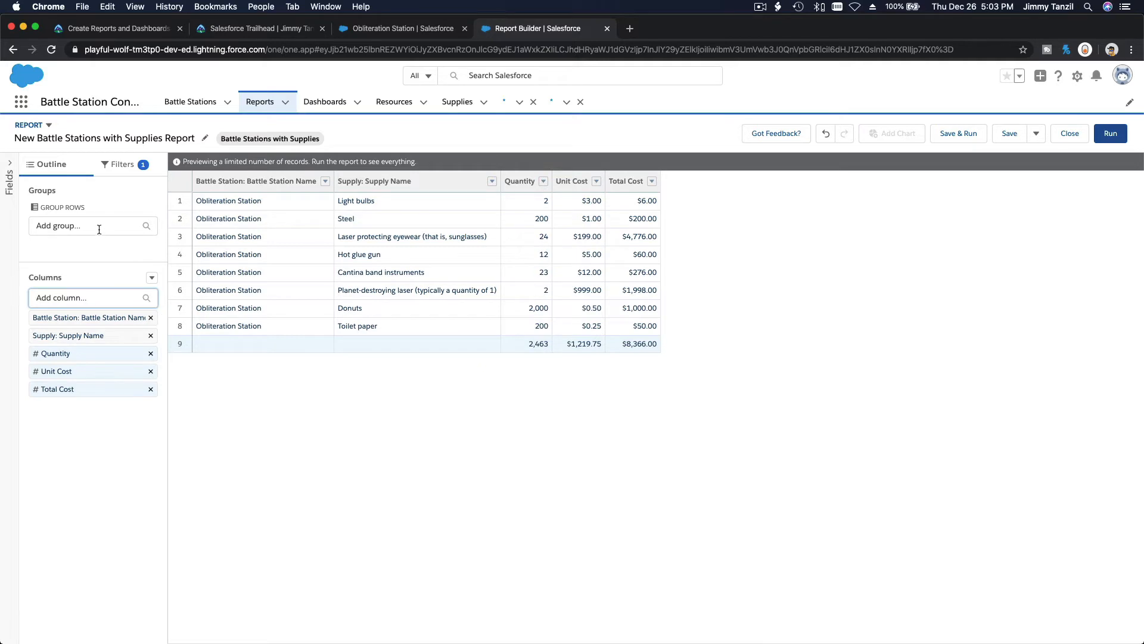
# Group report rows by Battle Station: Battle Station Name, then return to the instructions.
pyautogui.click(80, 224)
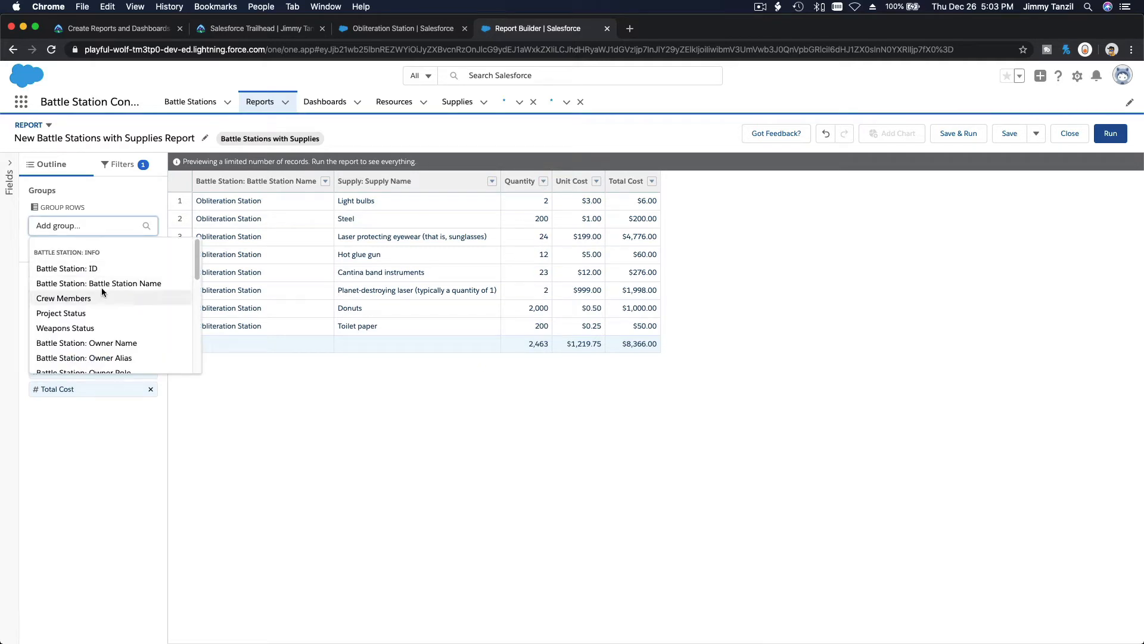
pyautogui.click(98, 283)
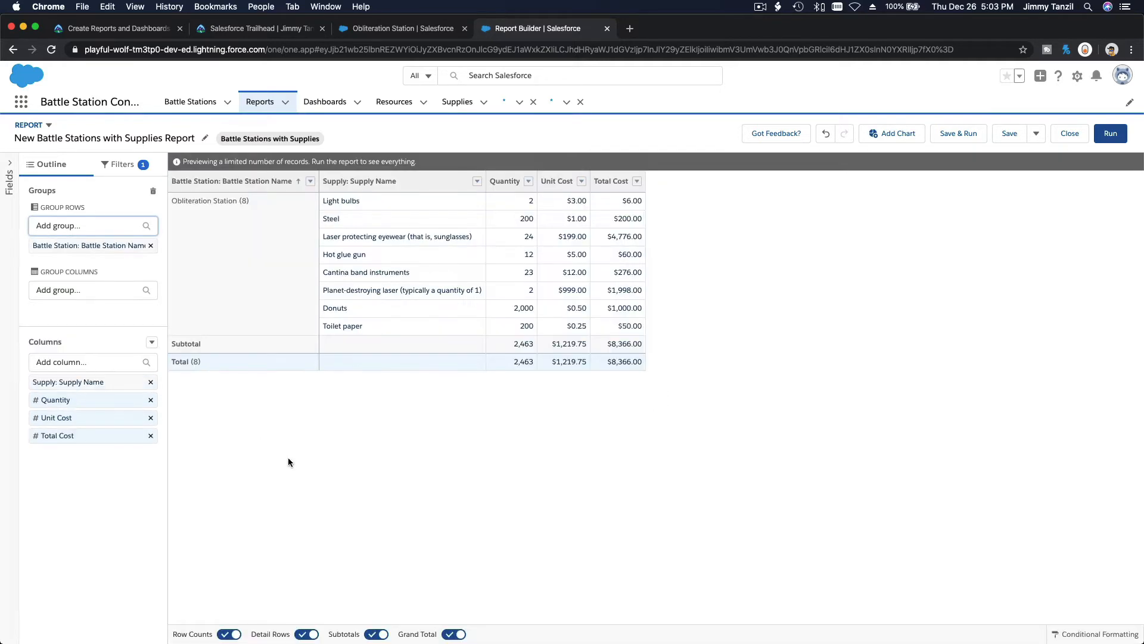
pyautogui.moveTo(218, 276)
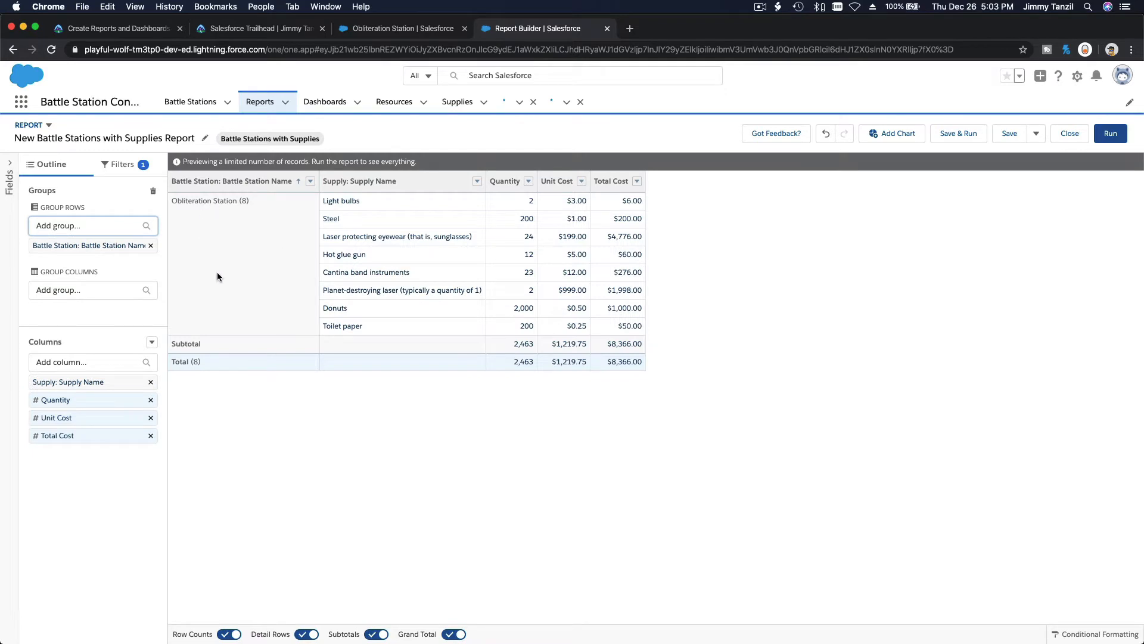
pyautogui.moveTo(217, 207)
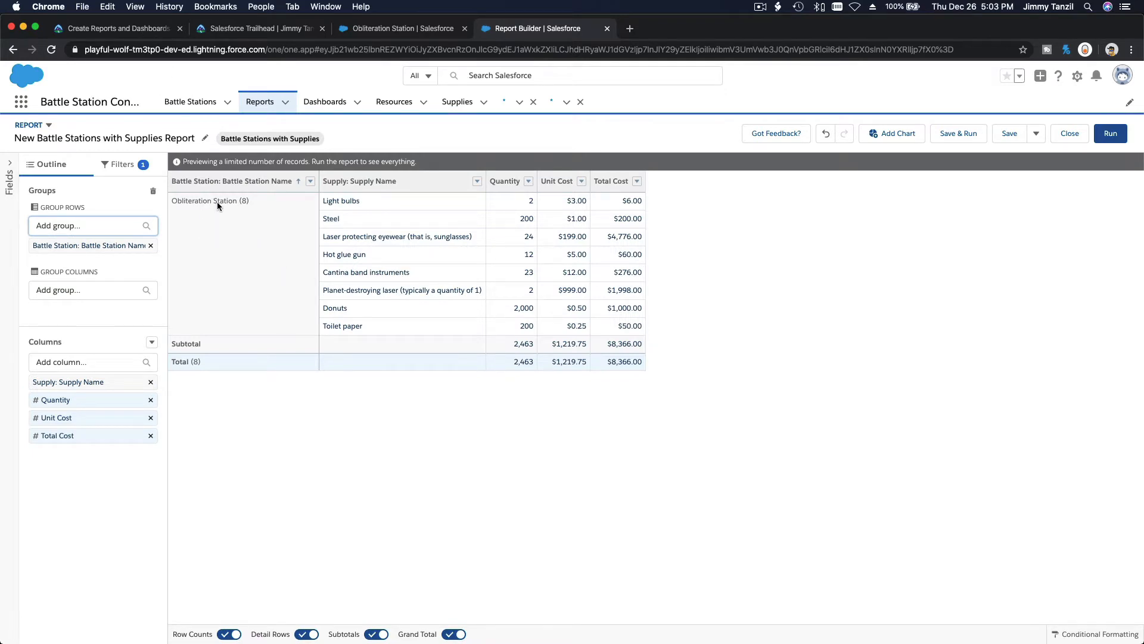
pyautogui.click(113, 29)
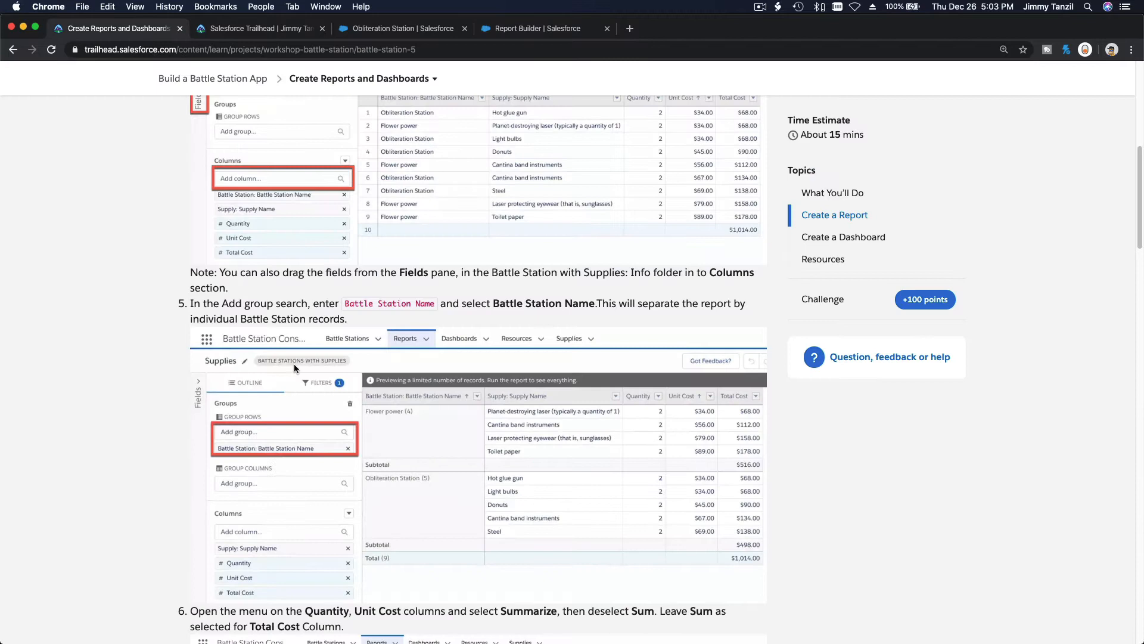
# Read Trailhead step 6 on summarizing Quantity and Unit Cost and return to the report.
pyautogui.scroll(-3)
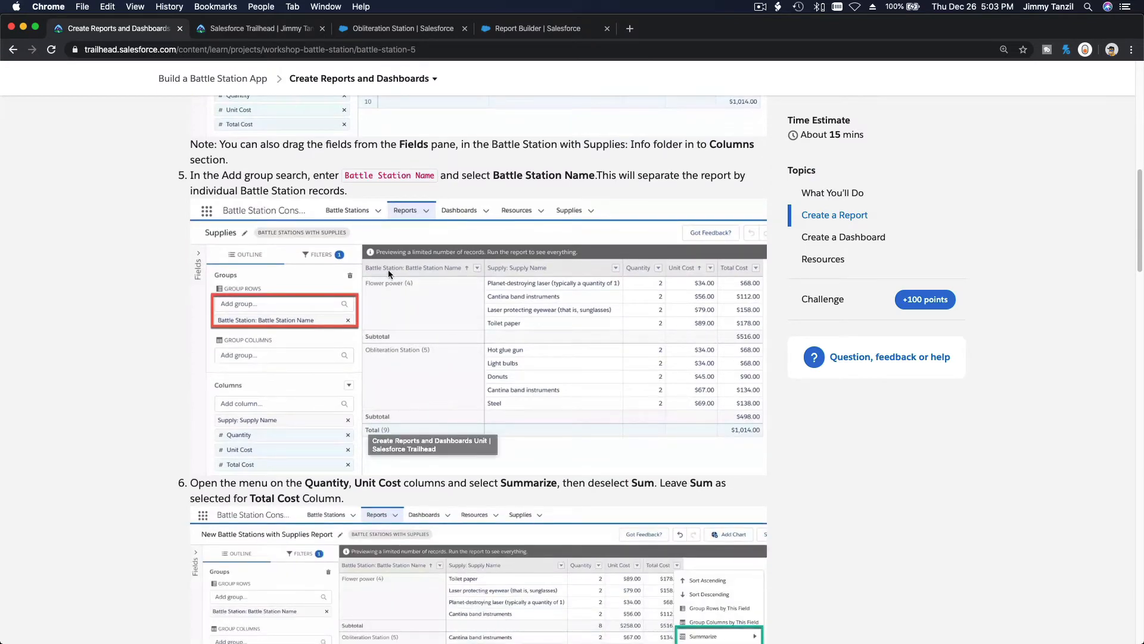
pyautogui.moveTo(400, 293)
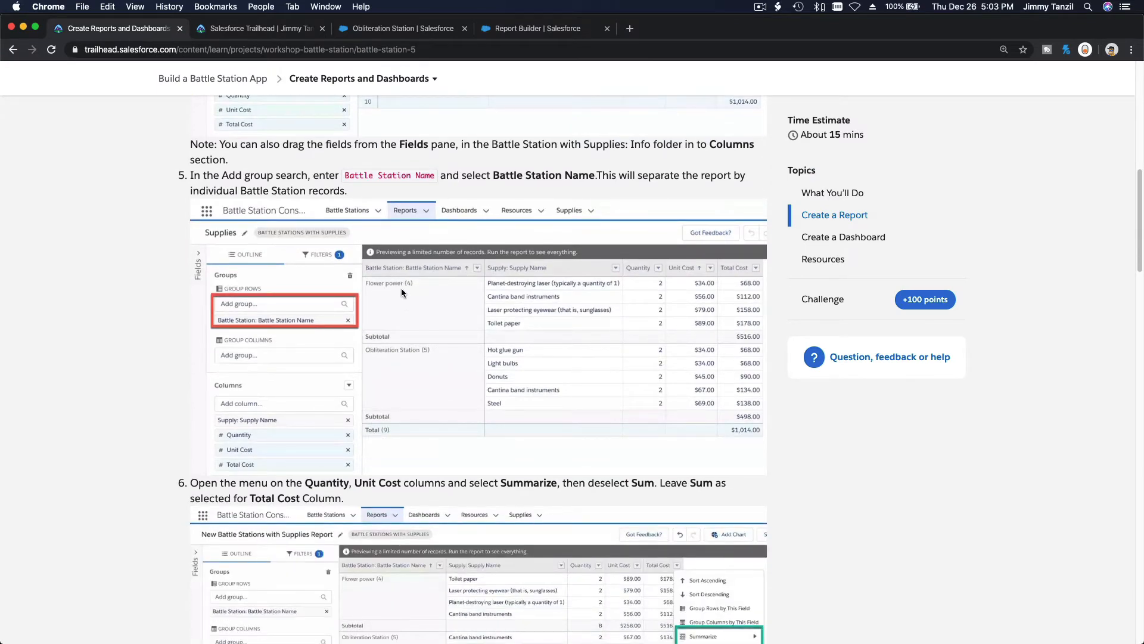
pyautogui.moveTo(400, 387)
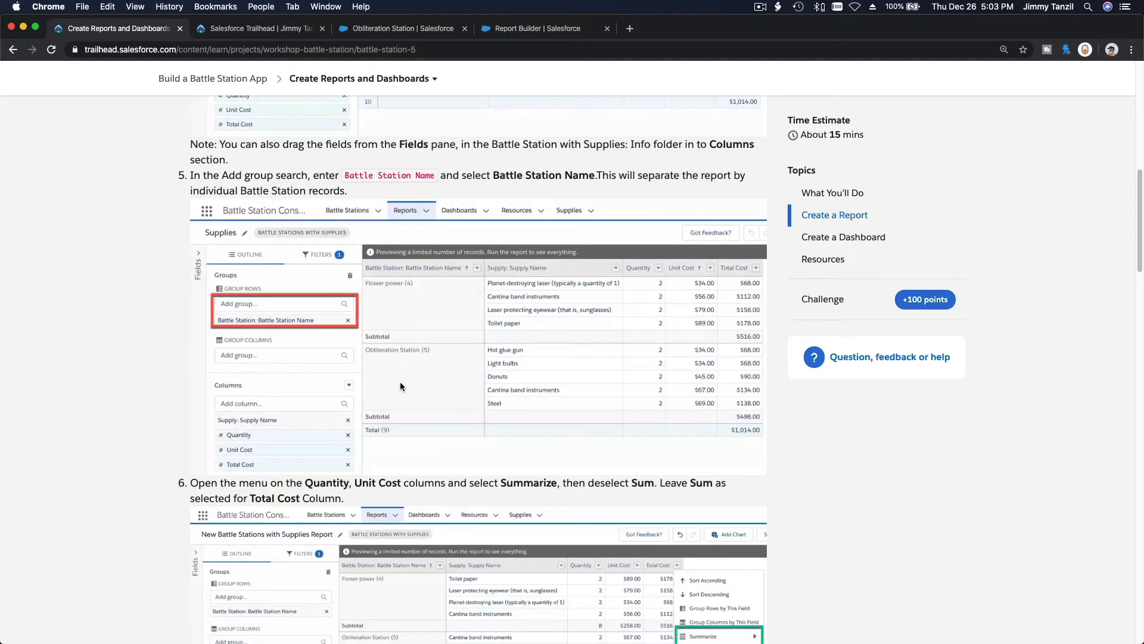
pyautogui.scroll(-3)
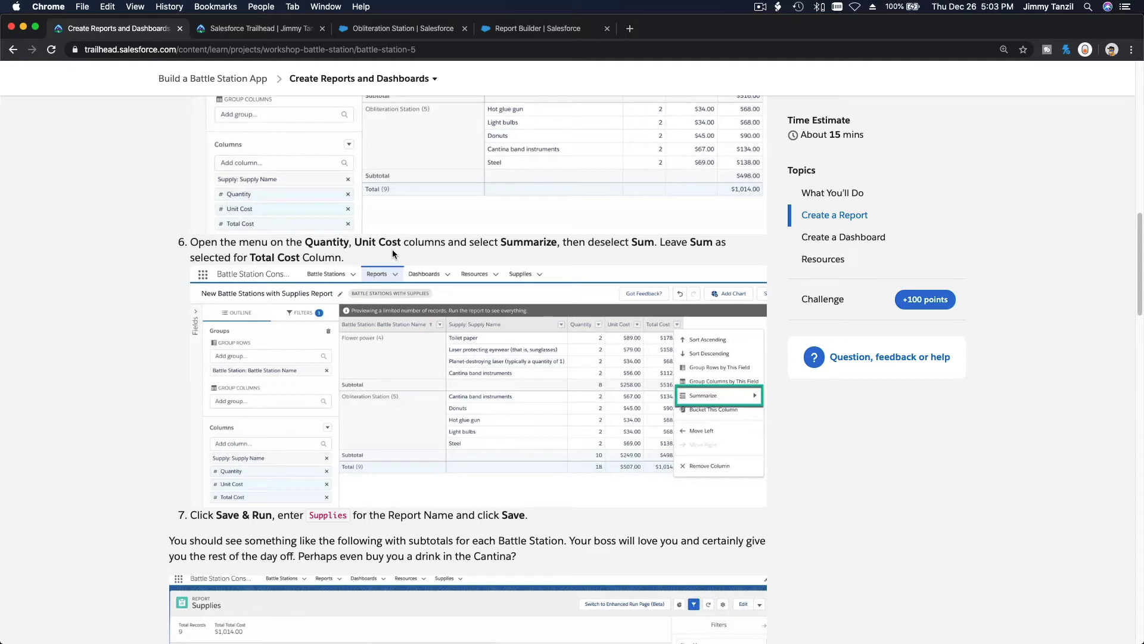
pyautogui.moveTo(613, 257)
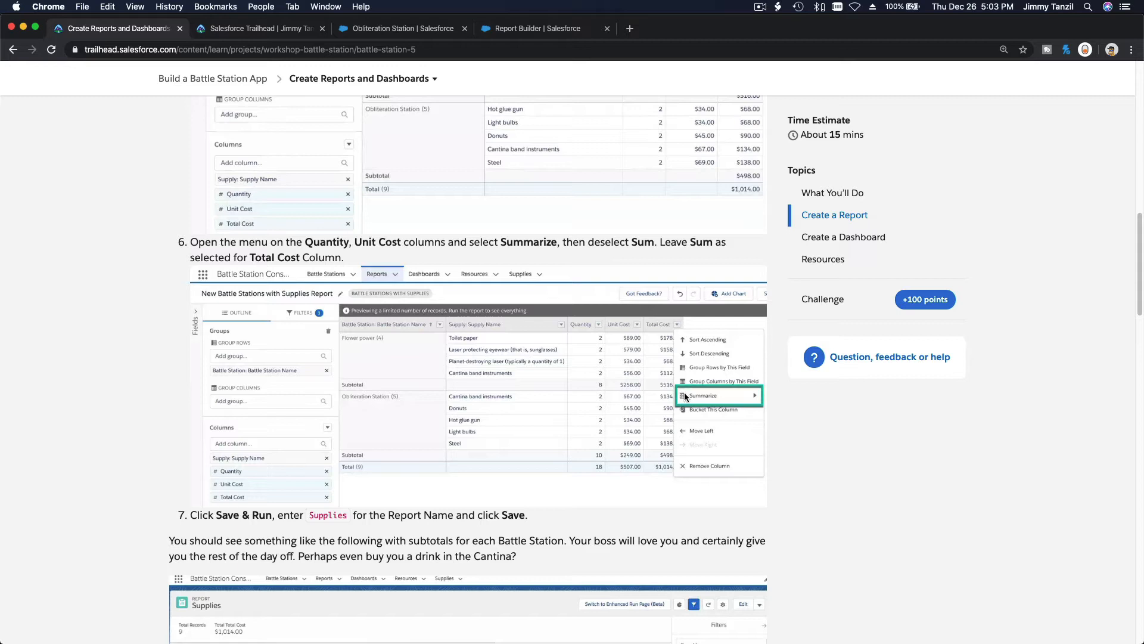
pyautogui.moveTo(702, 386)
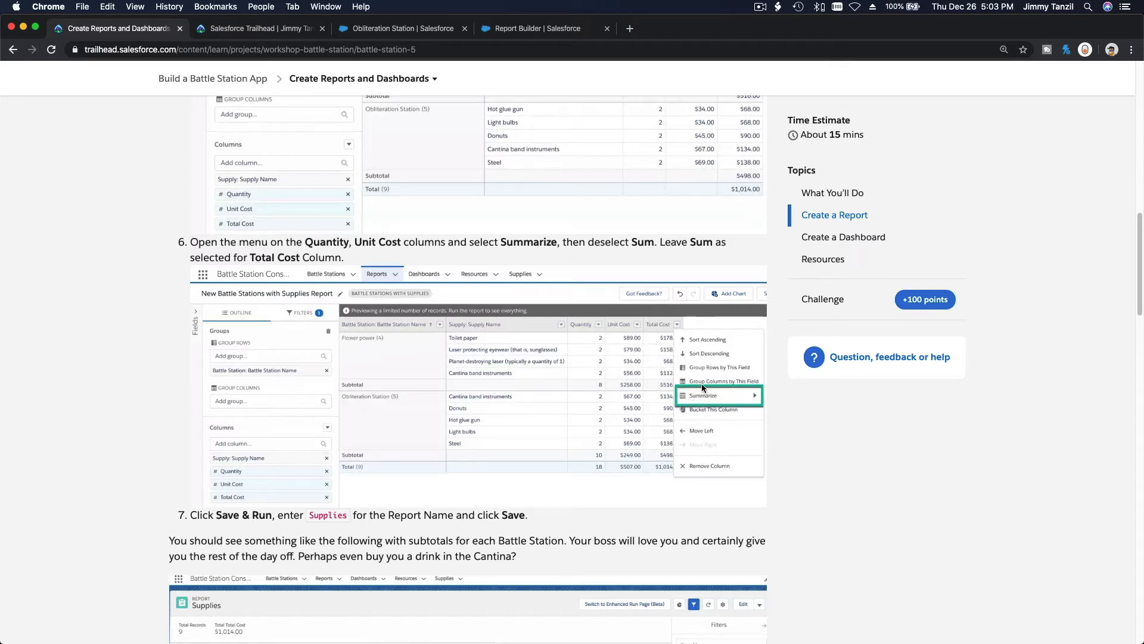
pyautogui.moveTo(711, 292)
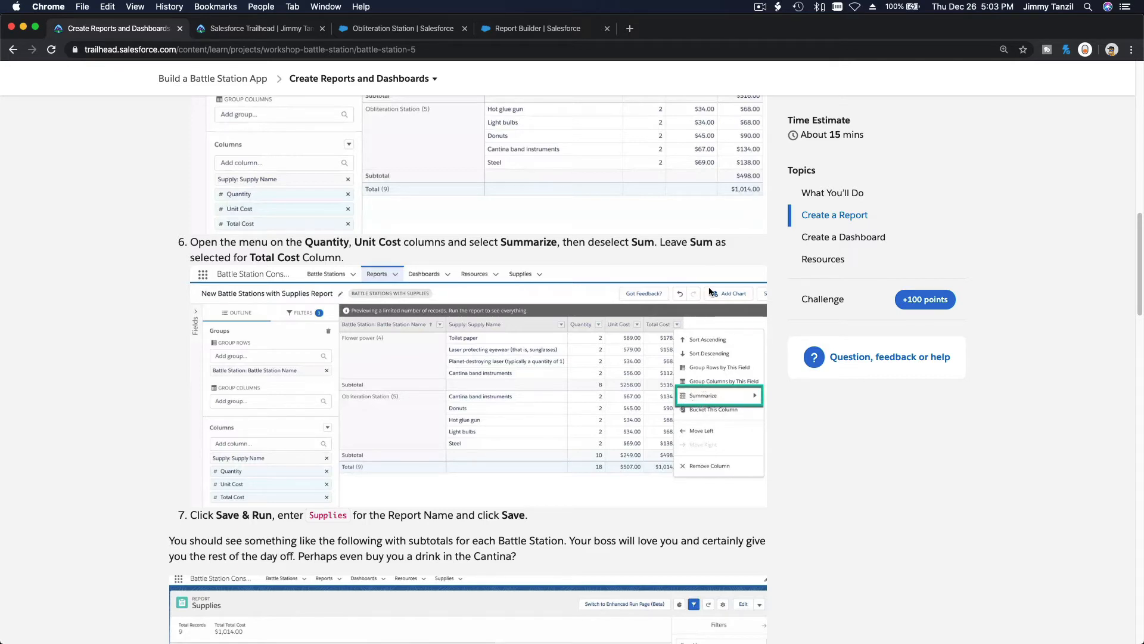
pyautogui.moveTo(694, 254)
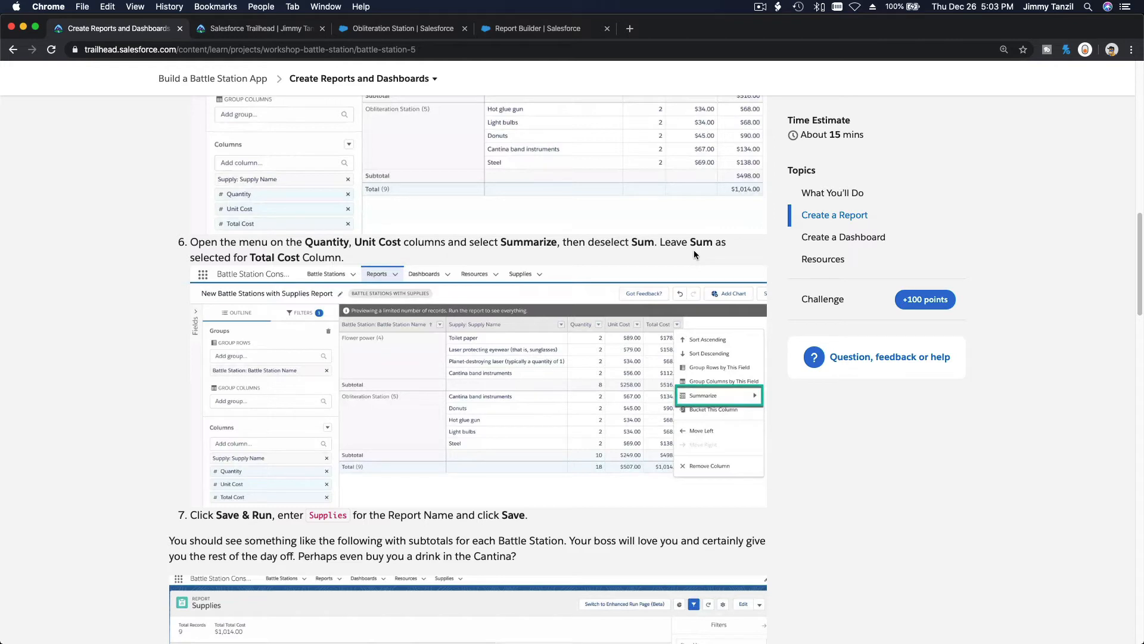
pyautogui.moveTo(529, 37)
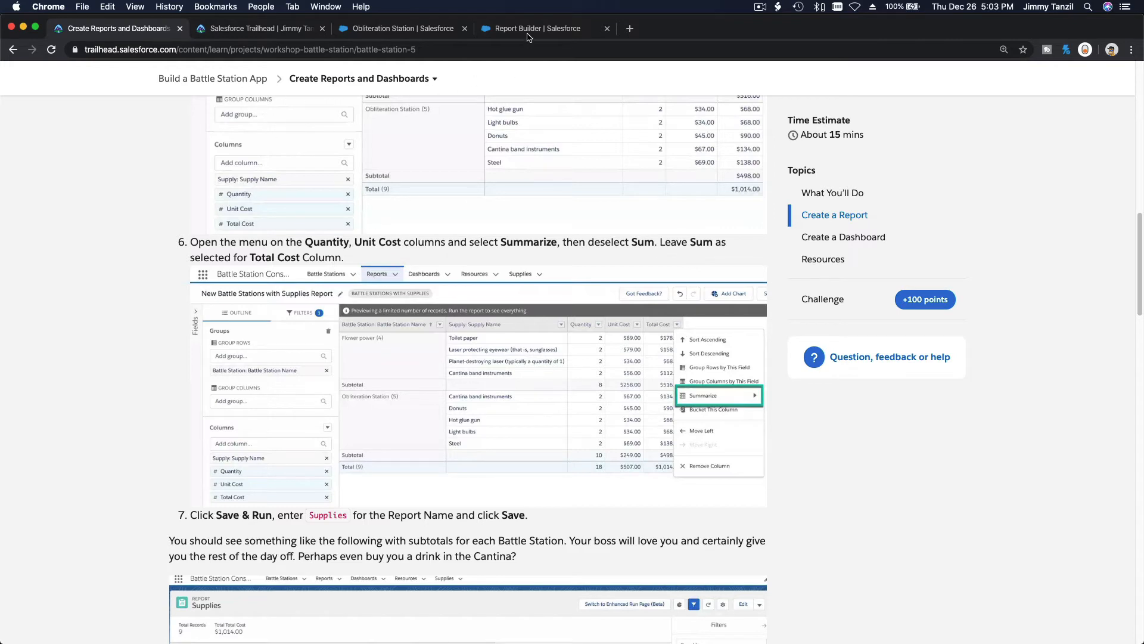
pyautogui.click(537, 28)
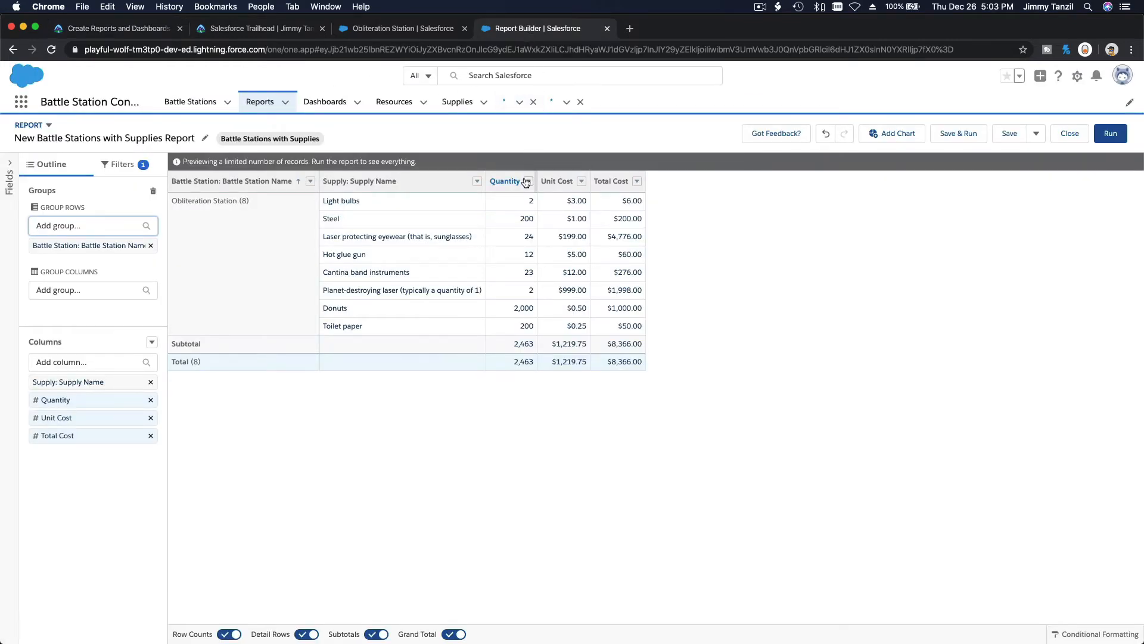
# Remove the Sum on Quantity and Unit Cost so only Total Cost sums to $8,366.00.
pyautogui.click(527, 181)
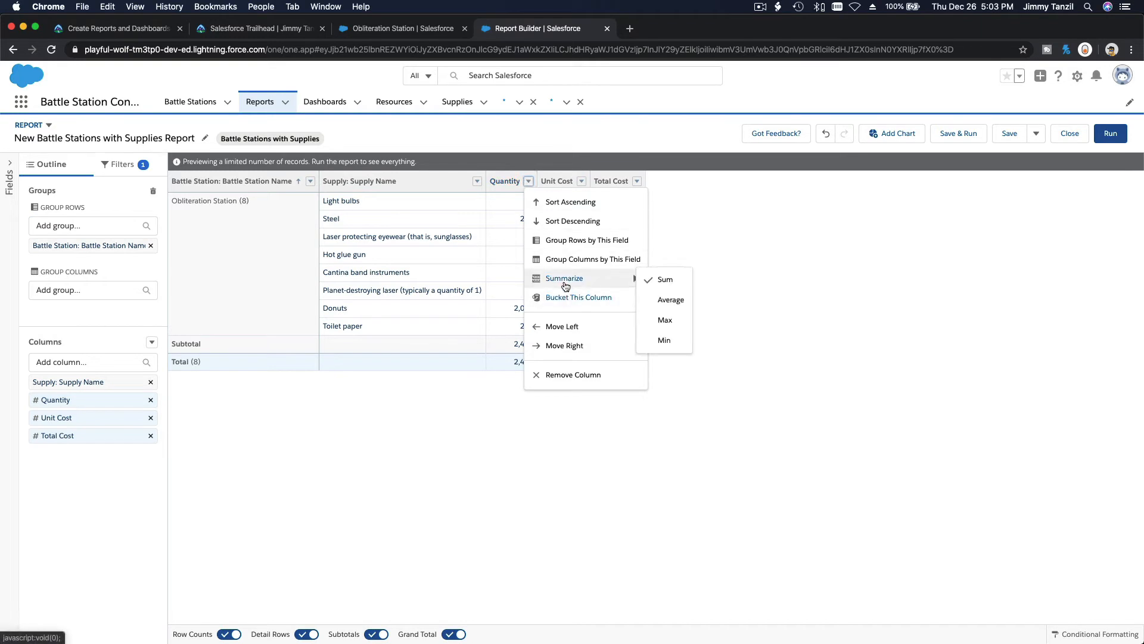
pyautogui.moveTo(665, 280)
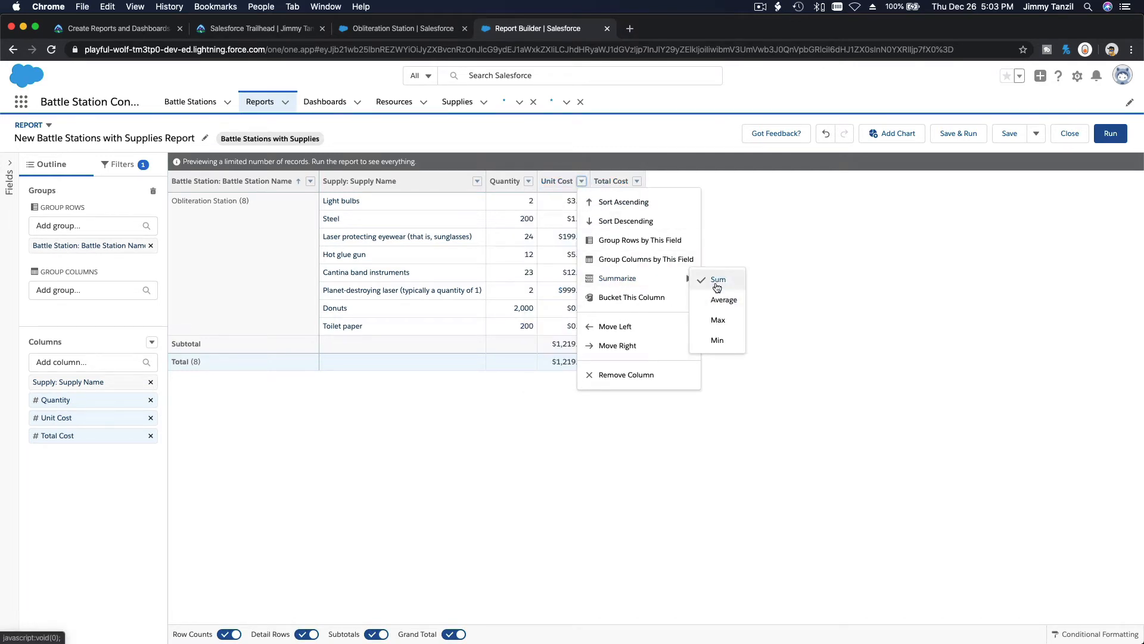
pyautogui.click(717, 280)
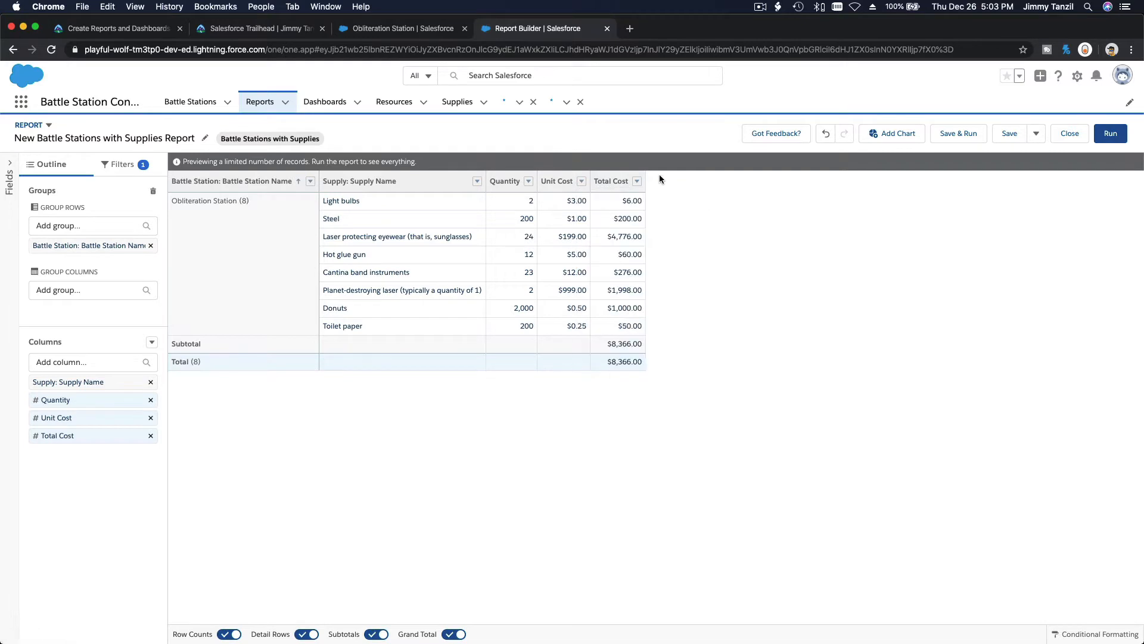
pyautogui.moveTo(629, 211)
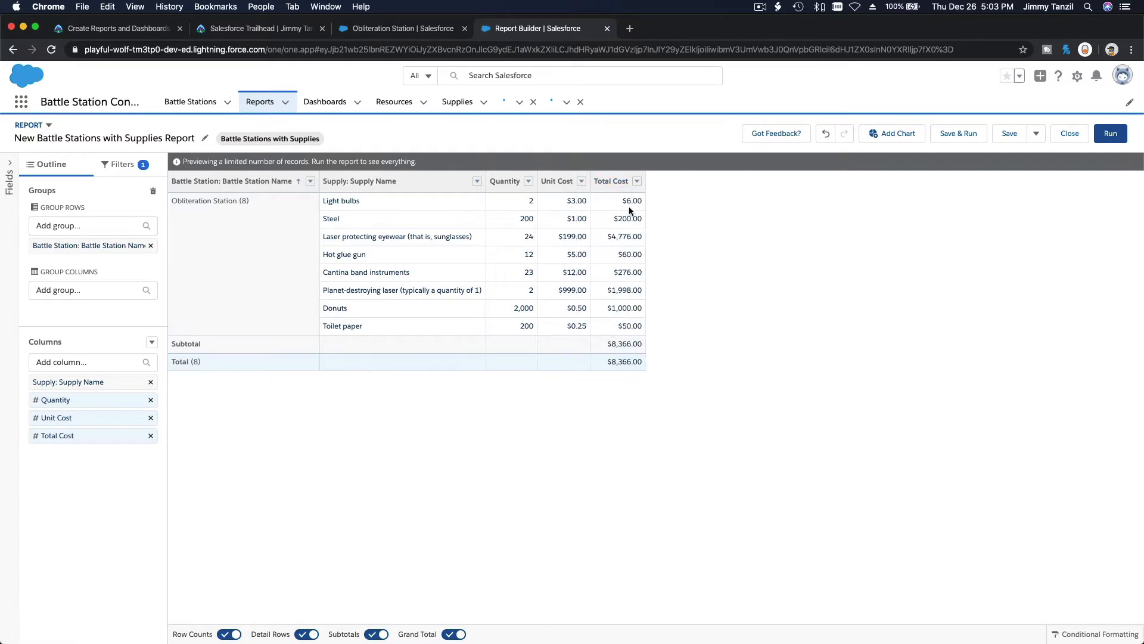
pyautogui.click(113, 29)
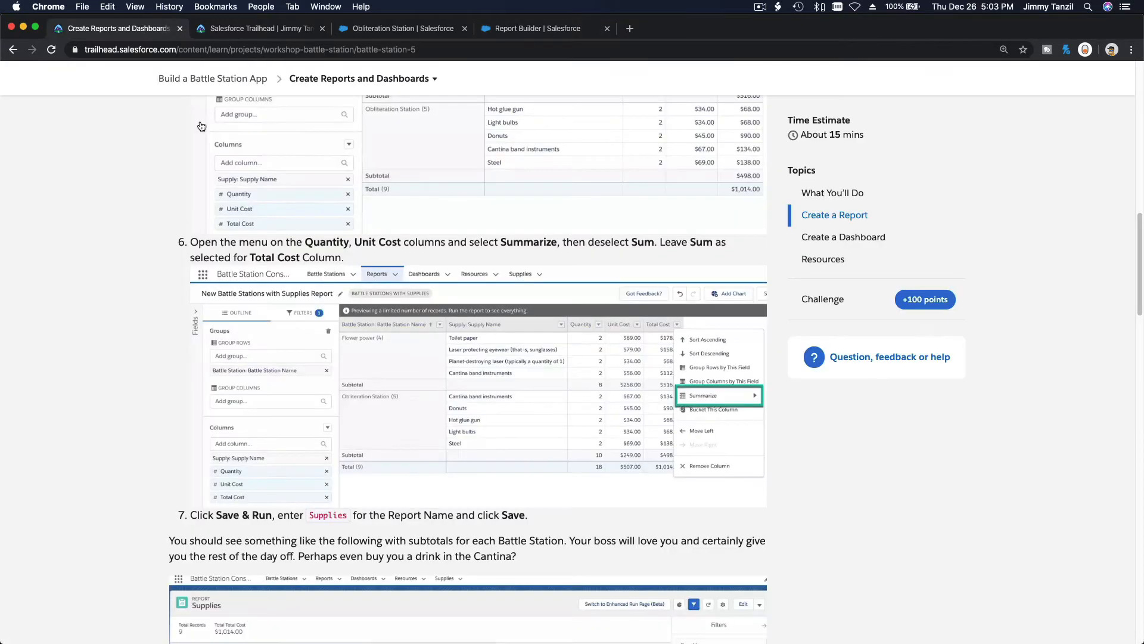
pyautogui.scroll(-3)
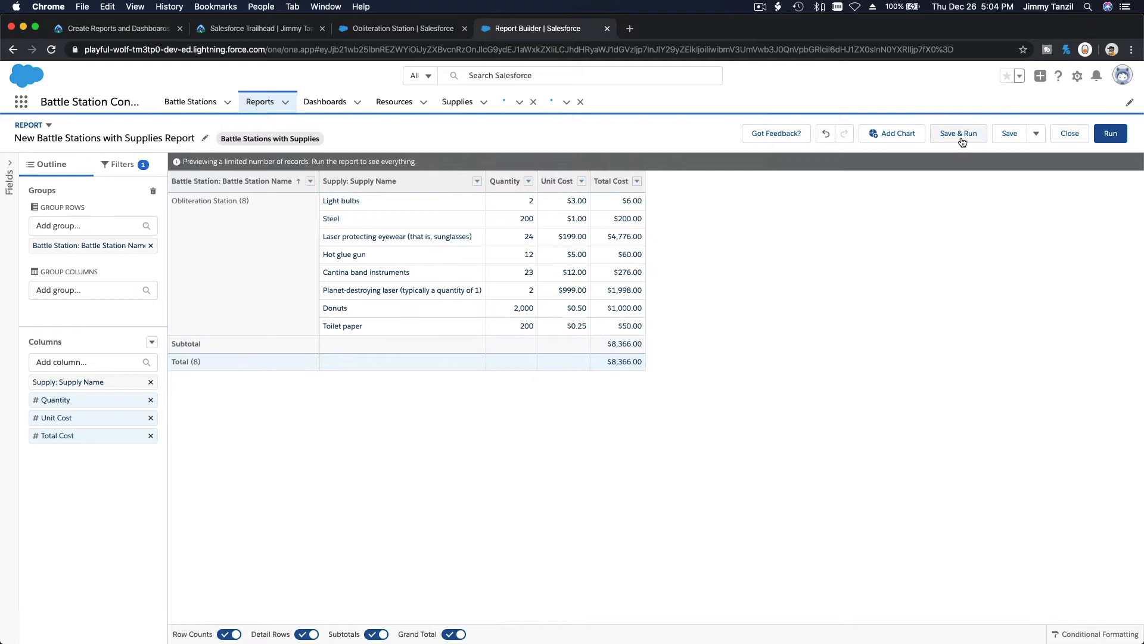
# Save and run the report named Supplies, dismiss the saved notice and return to Trailhead.
pyautogui.click(1009, 133)
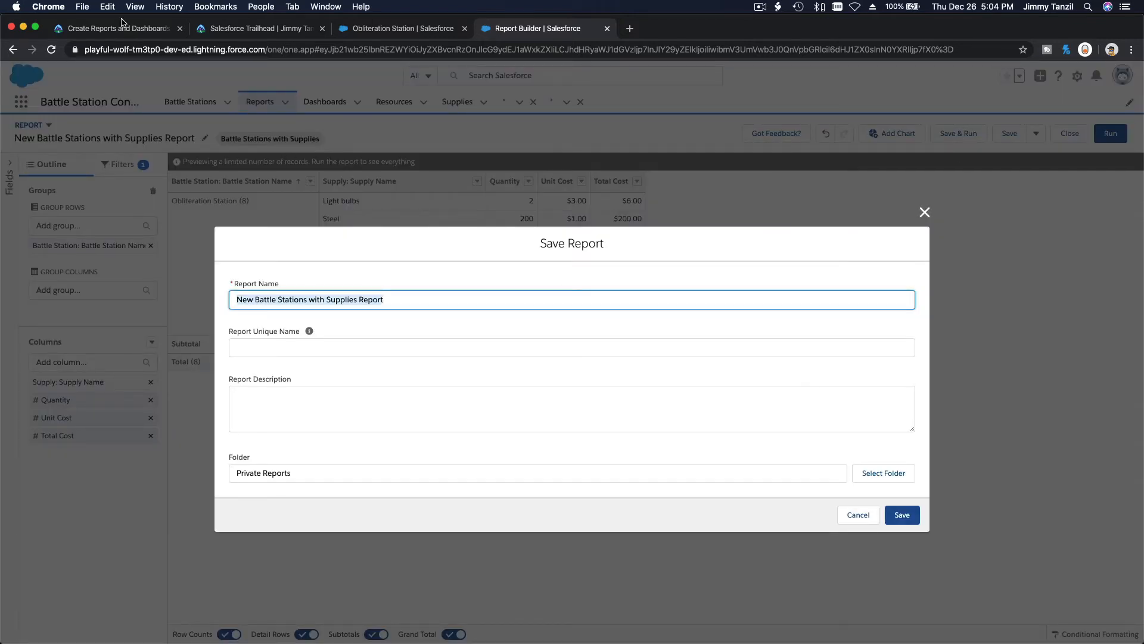
pyautogui.click(113, 28)
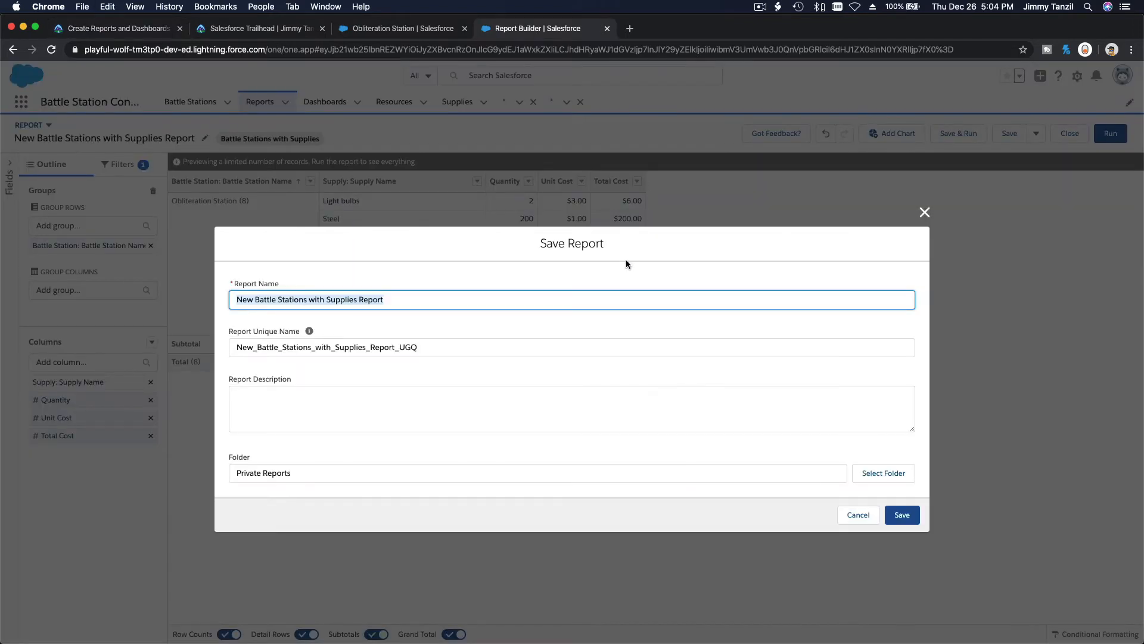
pyautogui.write('Supplies')
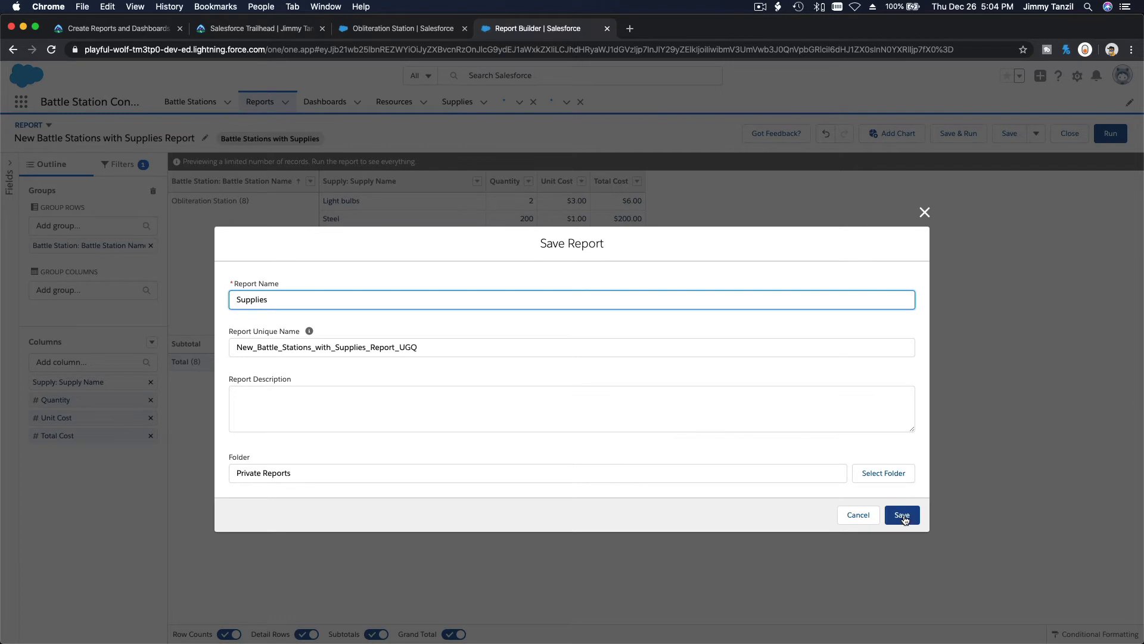
pyautogui.click(902, 514)
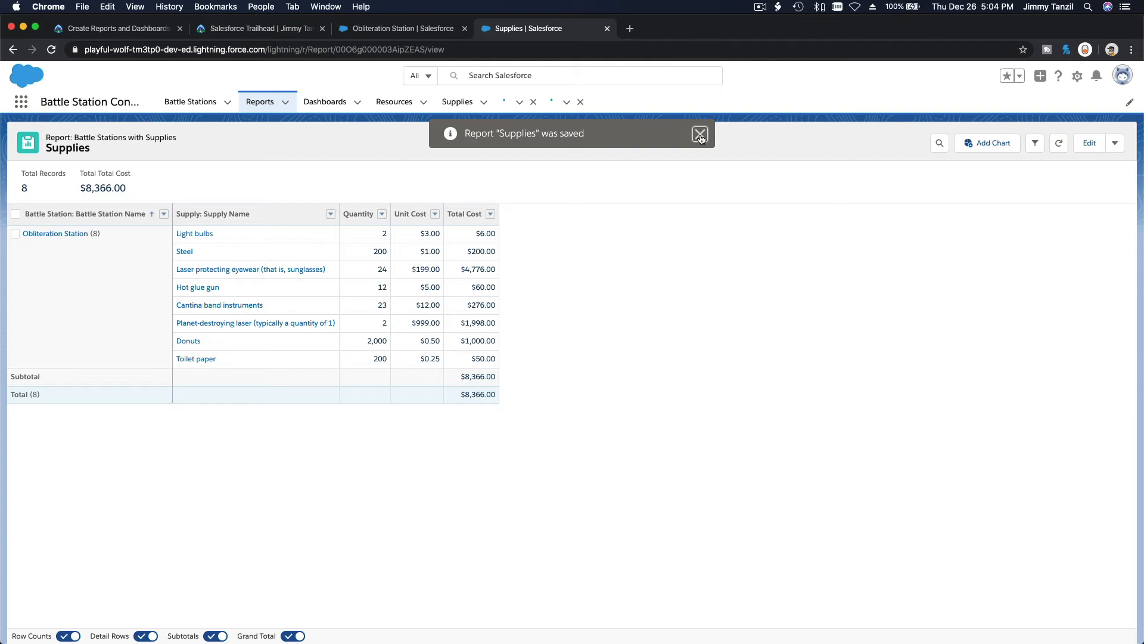
pyautogui.click(699, 136)
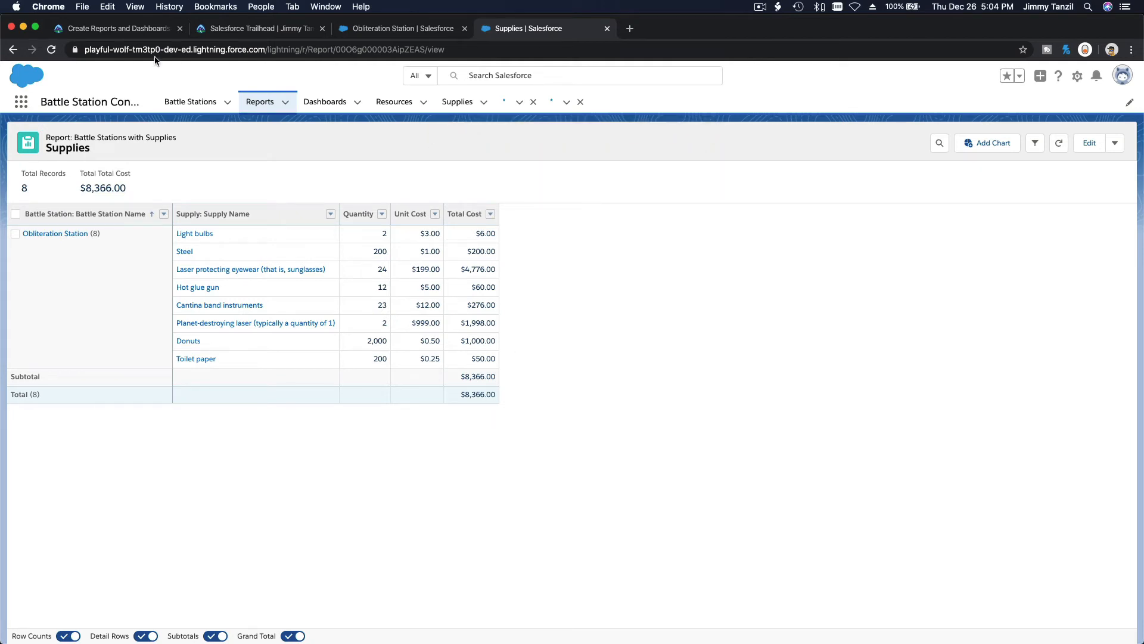
pyautogui.click(113, 29)
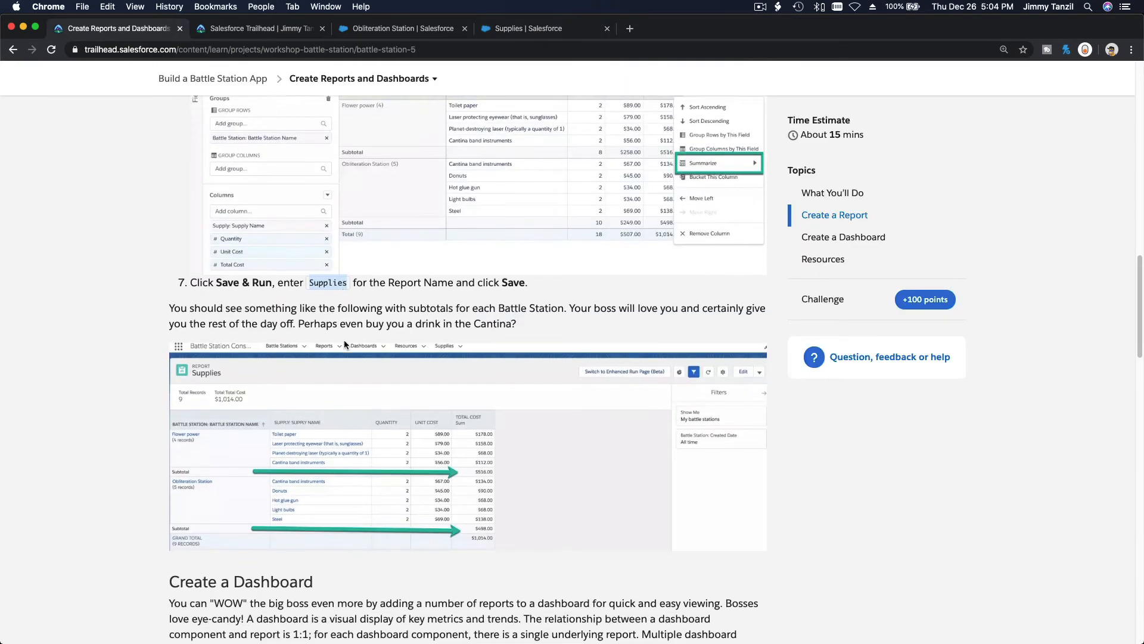
# Read Trailhead's Create a Dashboard steps and return to the saved Supplies report.
pyautogui.scroll(-3)
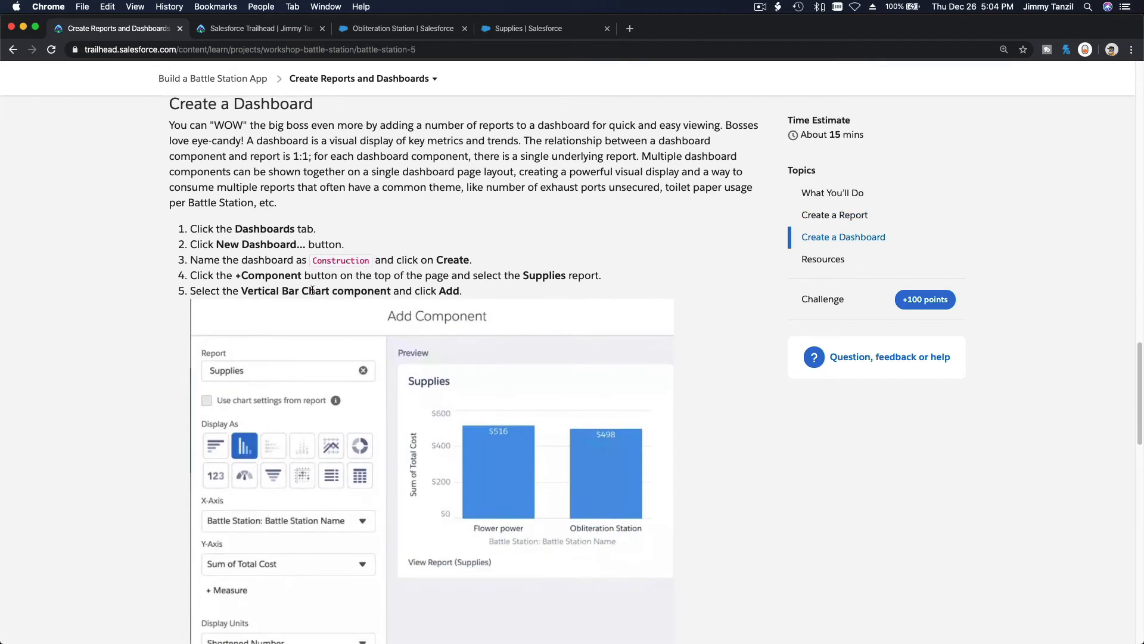
pyautogui.click(530, 29)
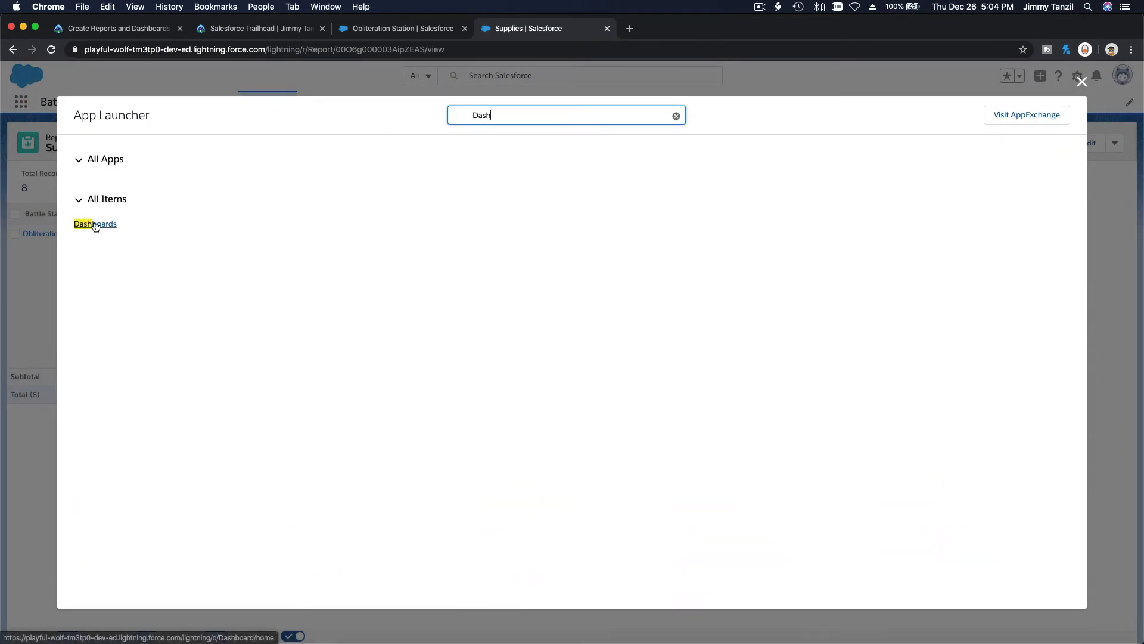
# Create a new dashboard named Construction from the Dashboards list, then return to Trailhead.
pyautogui.click(95, 224)
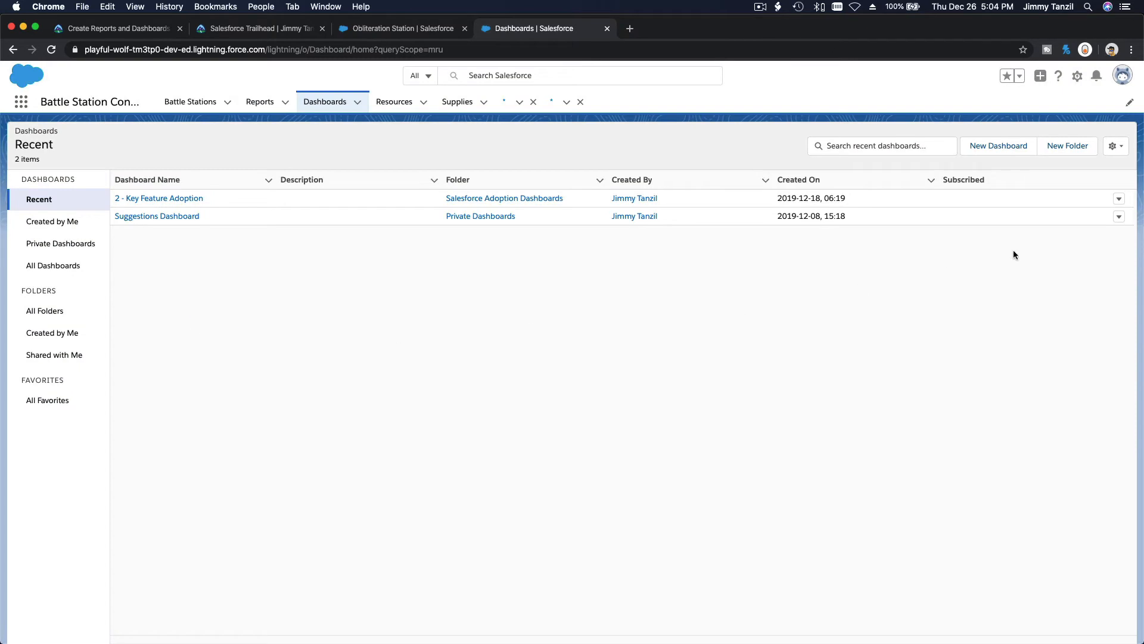
pyautogui.click(997, 146)
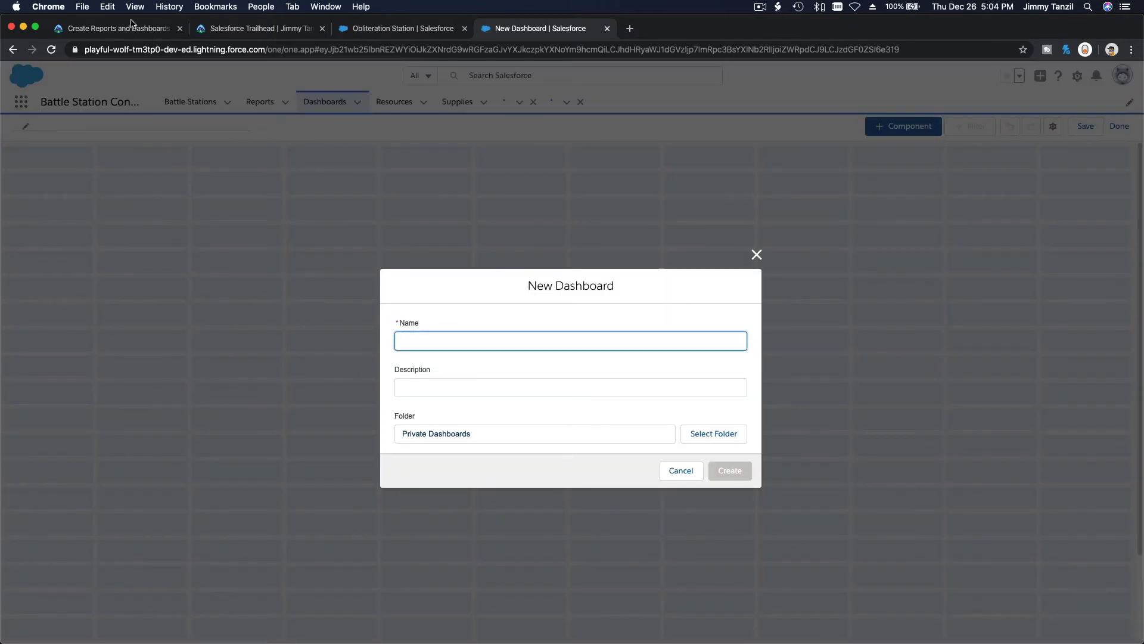
pyautogui.click(114, 28)
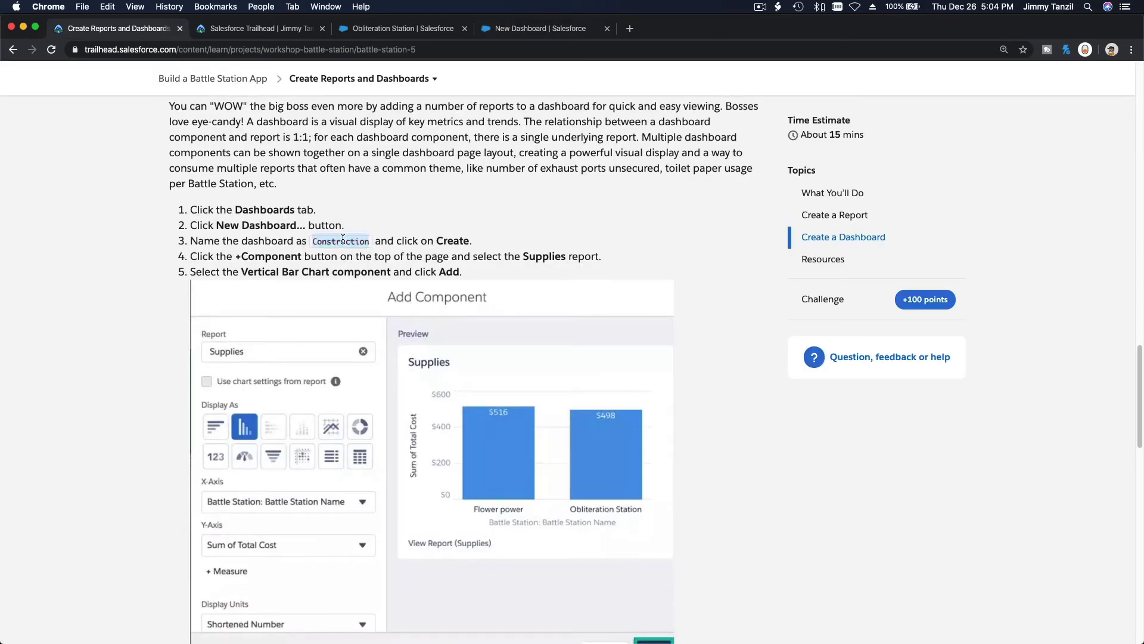
pyautogui.click(533, 29)
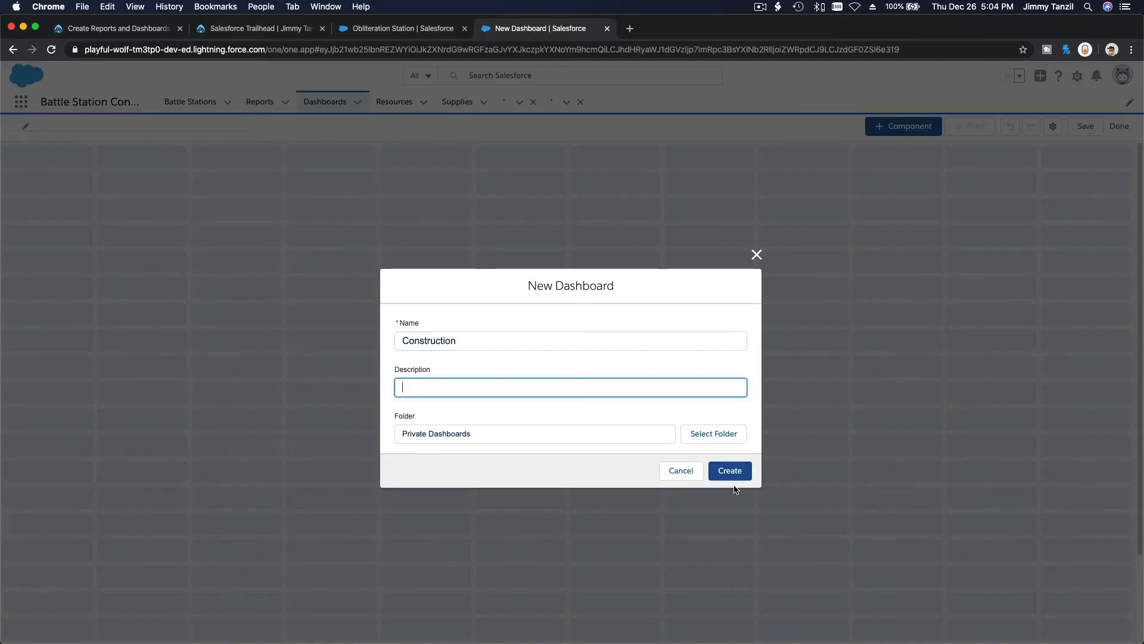
pyautogui.click(728, 471)
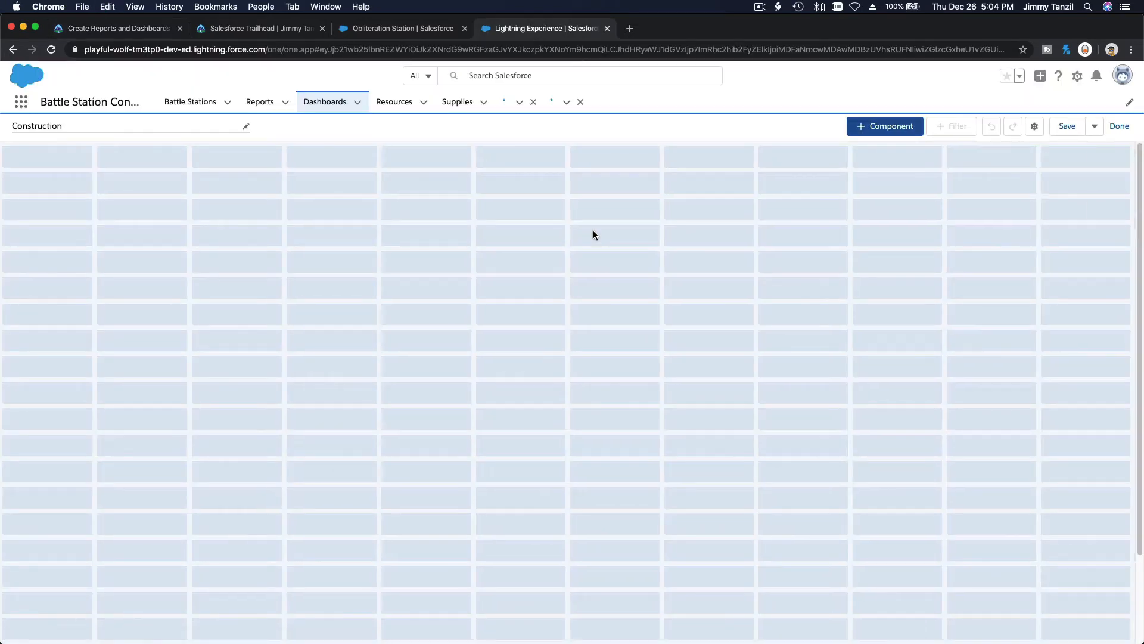
pyautogui.click(110, 28)
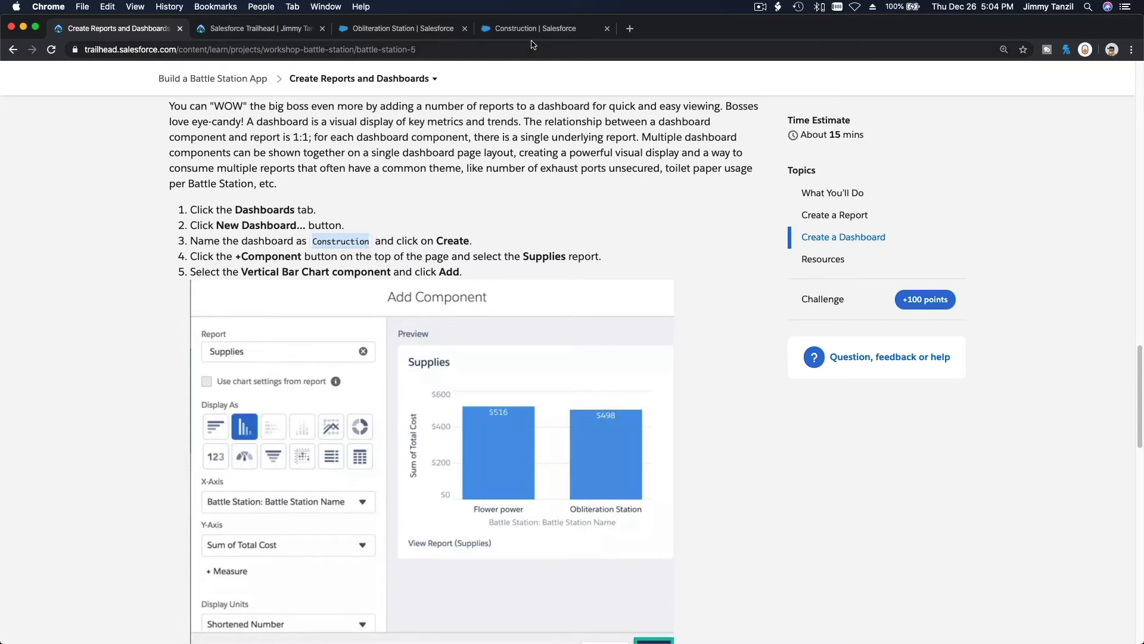
# Start a new Construction dashboard component sourced from the Supplies report.
pyautogui.click(540, 28)
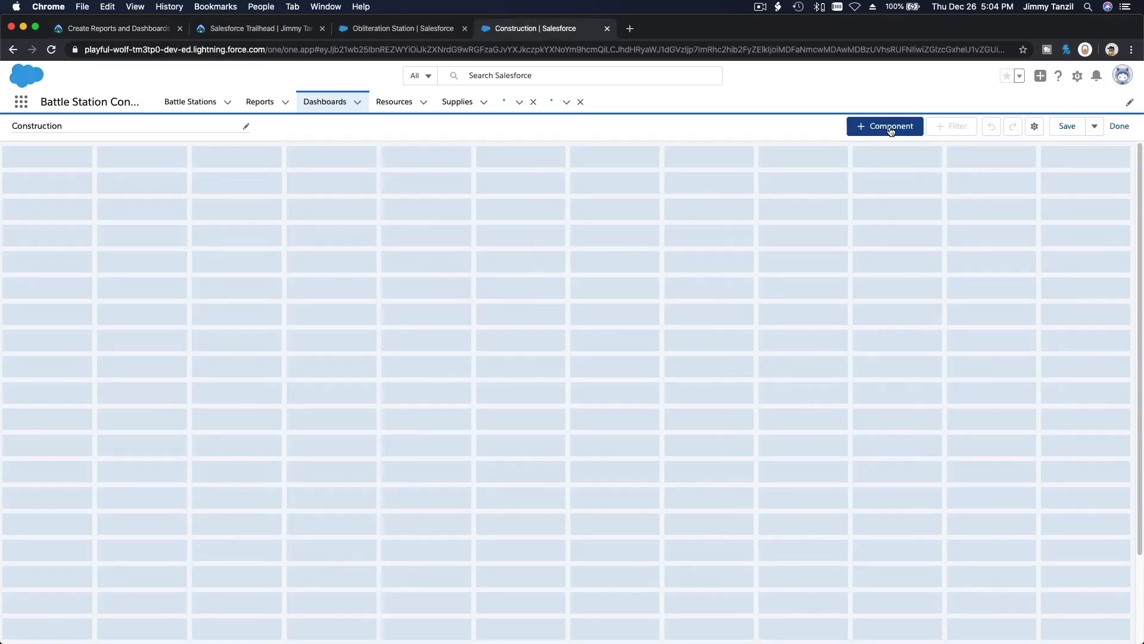
pyautogui.click(884, 126)
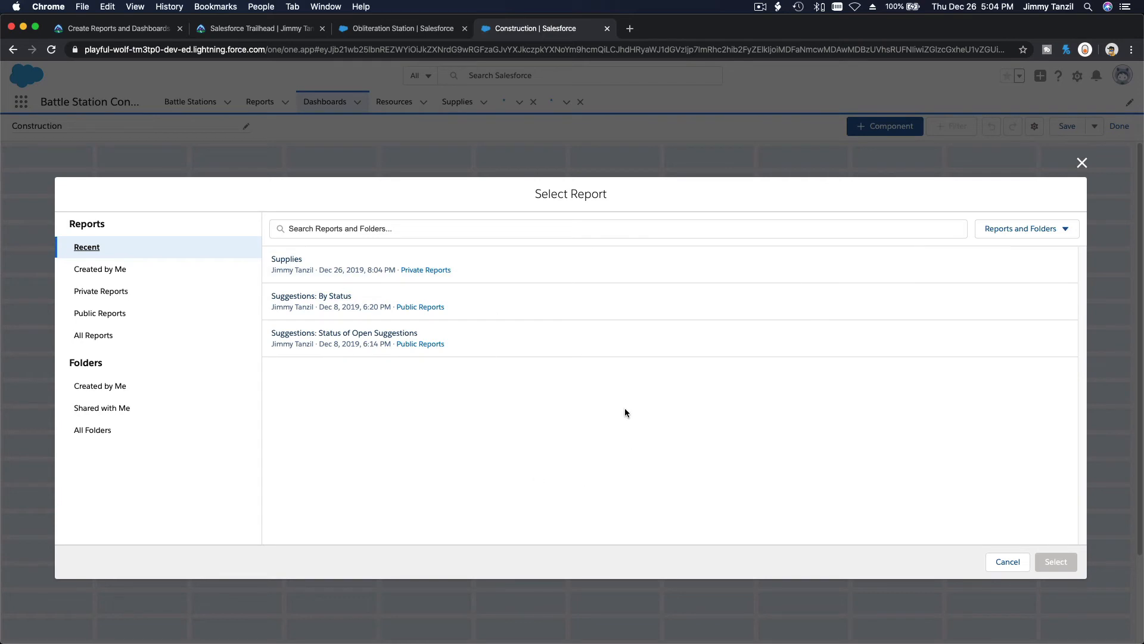
pyautogui.moveTo(560, 329)
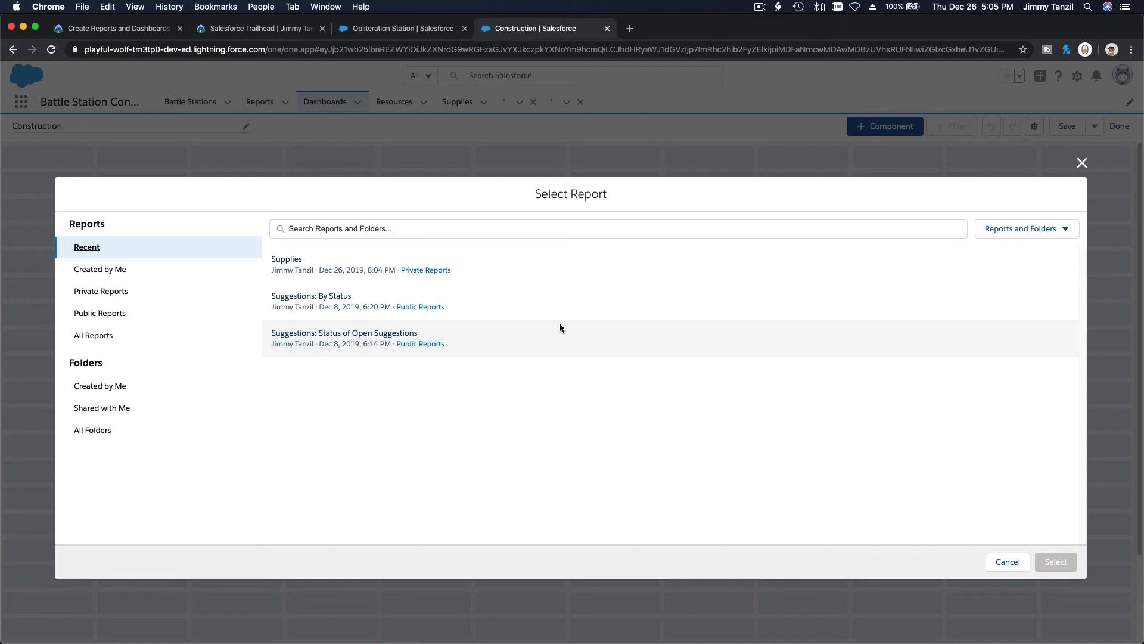
pyautogui.moveTo(549, 279)
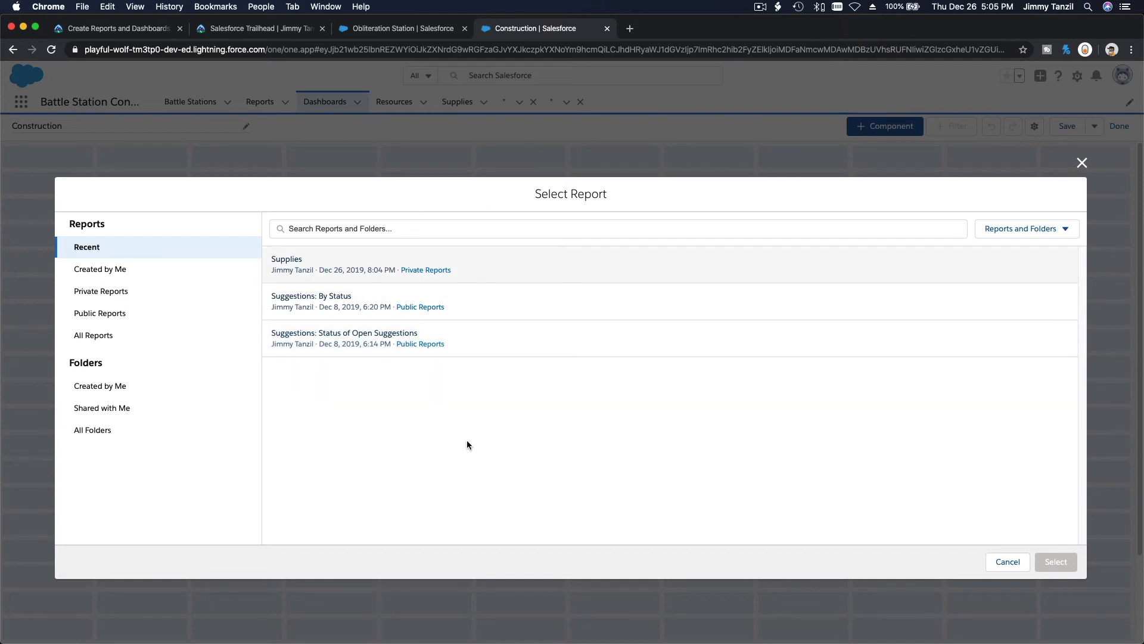
pyautogui.moveTo(354, 323)
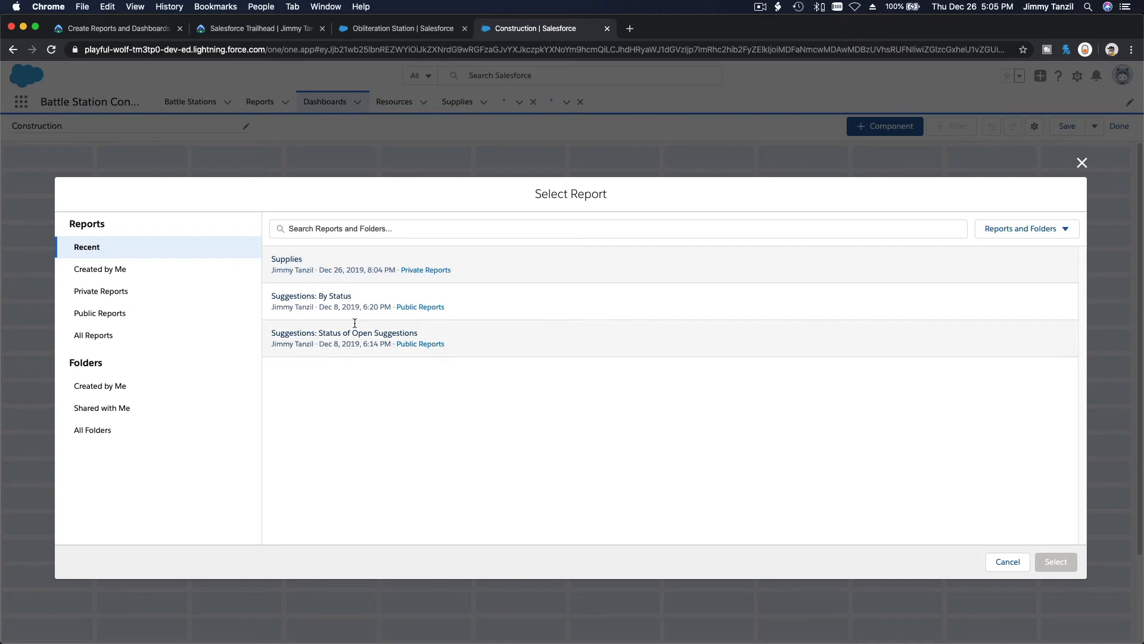
pyautogui.click(357, 263)
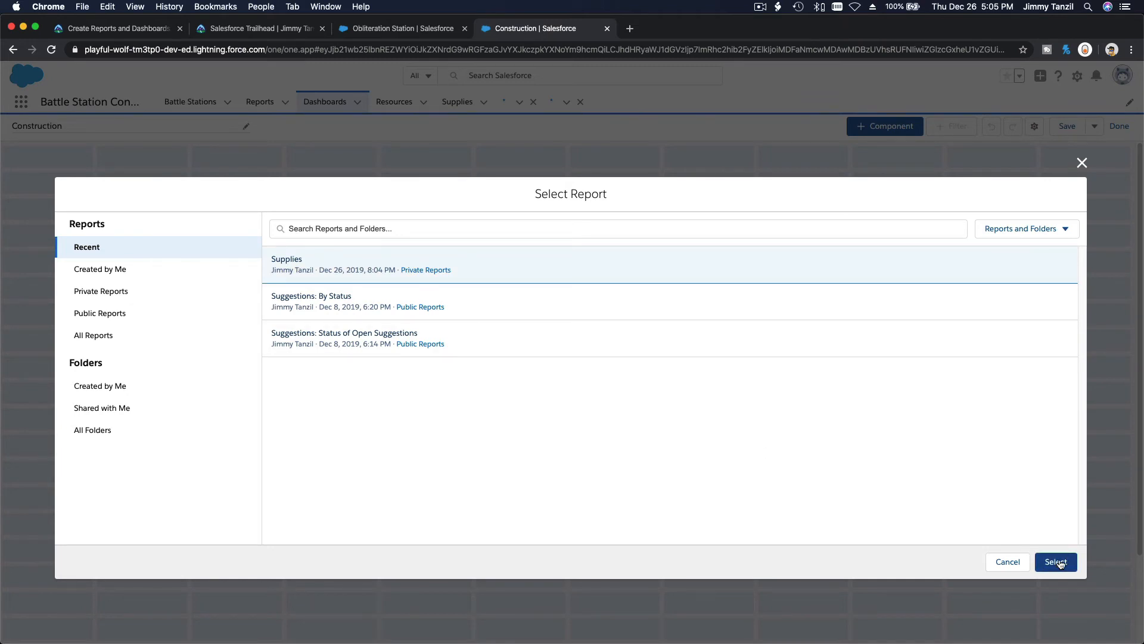
pyautogui.click(1056, 561)
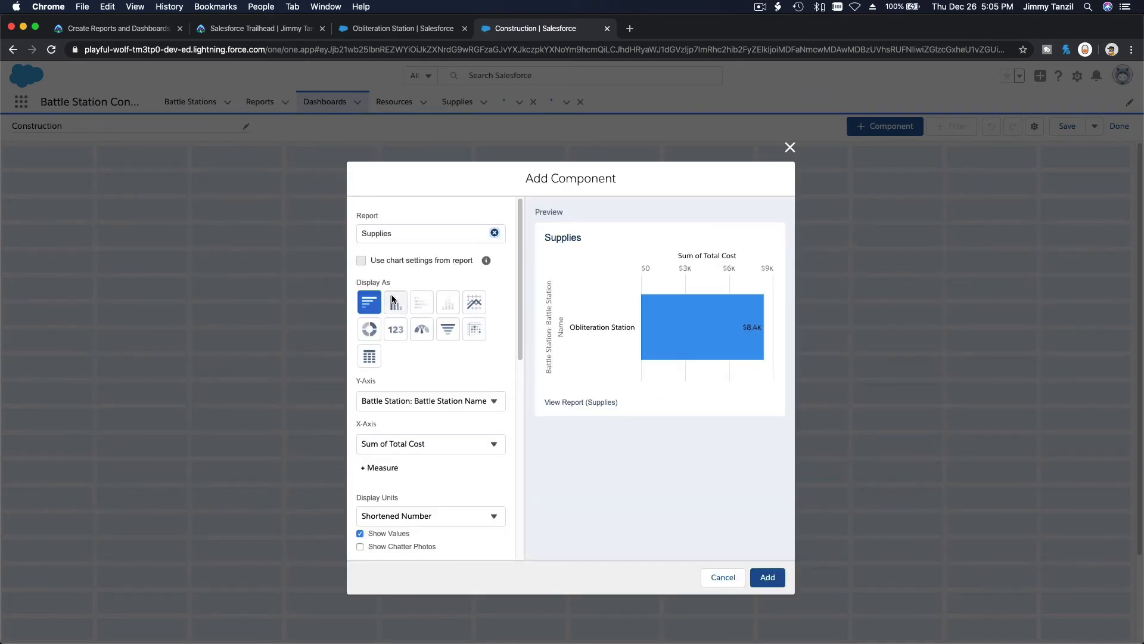
# Add a Vertical Bar Chart of Supplies total cost per battle station, checking the Trailhead settings first.
pyautogui.click(396, 302)
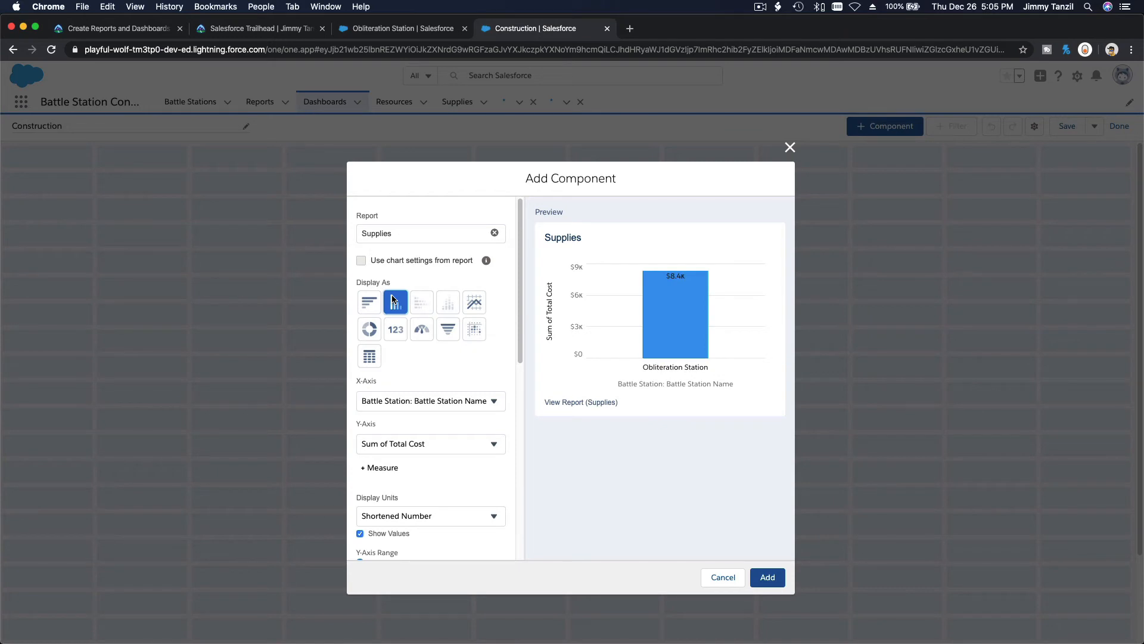
pyautogui.click(113, 29)
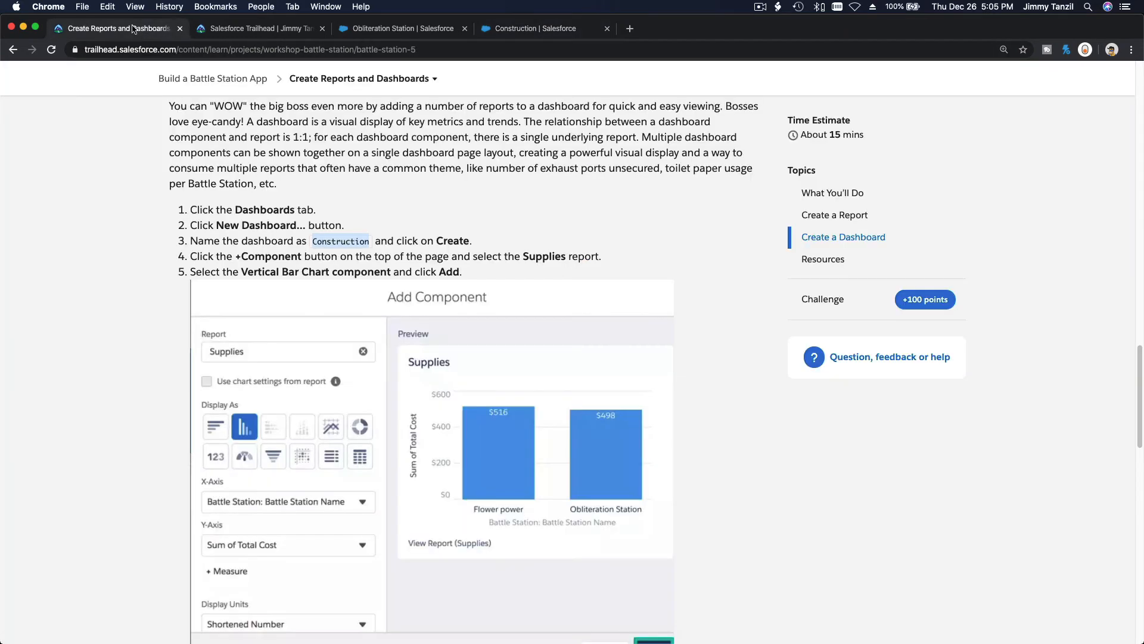
pyautogui.scroll(-3)
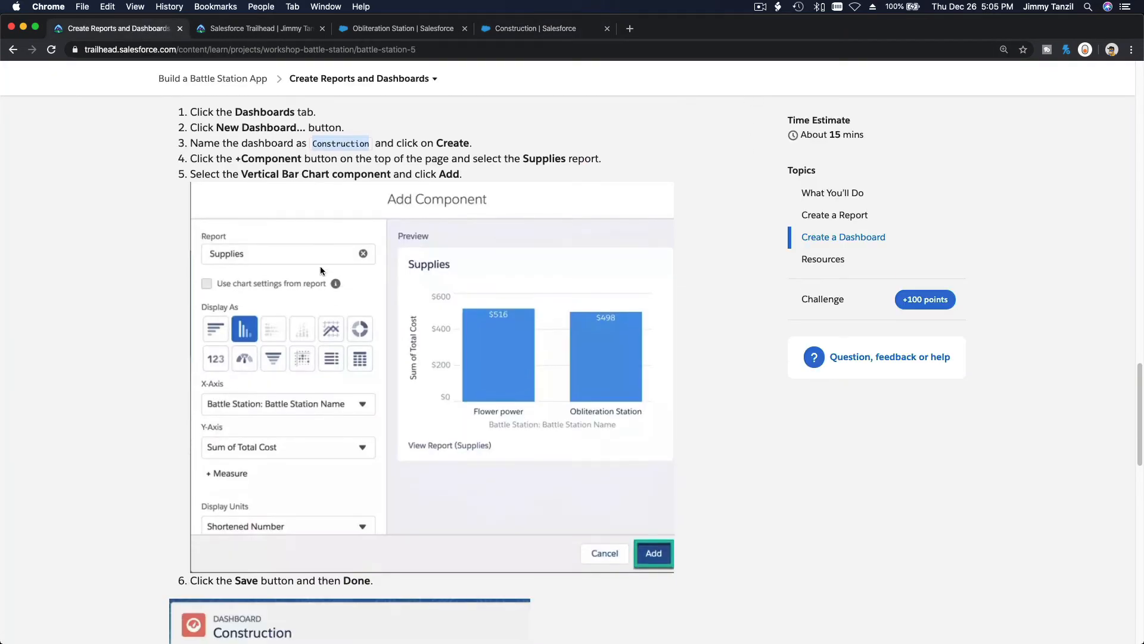
pyautogui.scroll(-3)
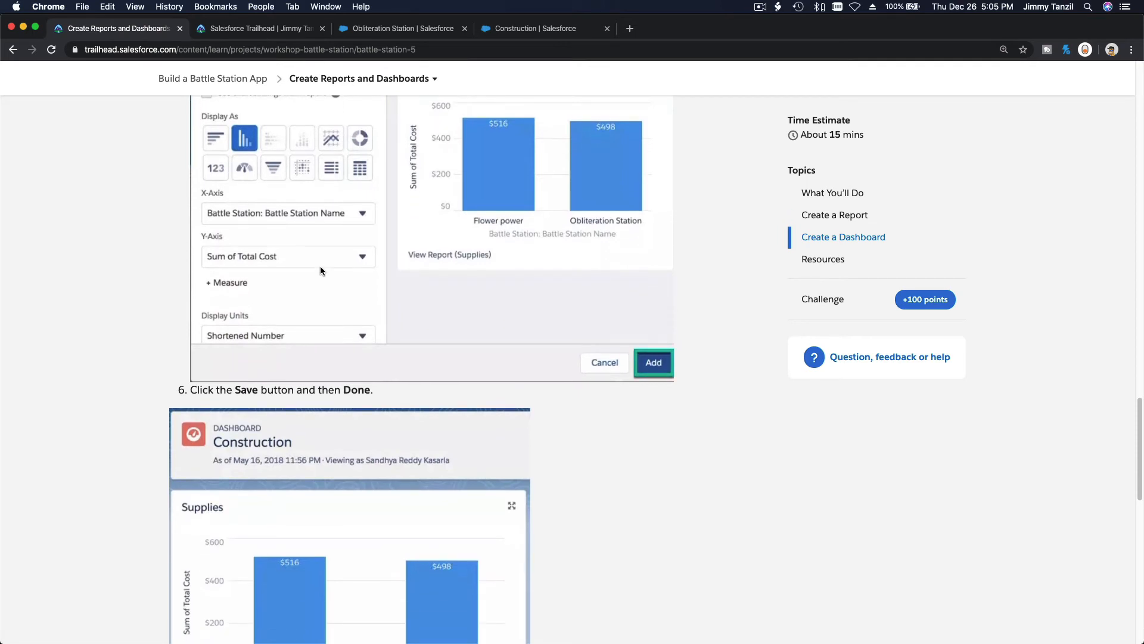
pyautogui.click(544, 28)
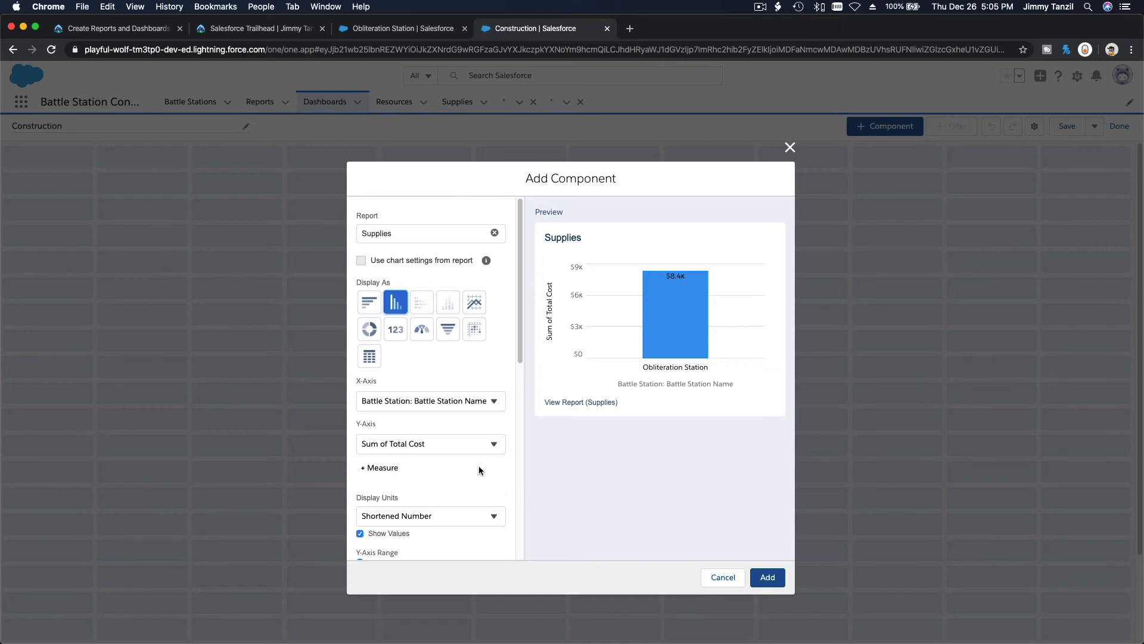
pyautogui.scroll(-3)
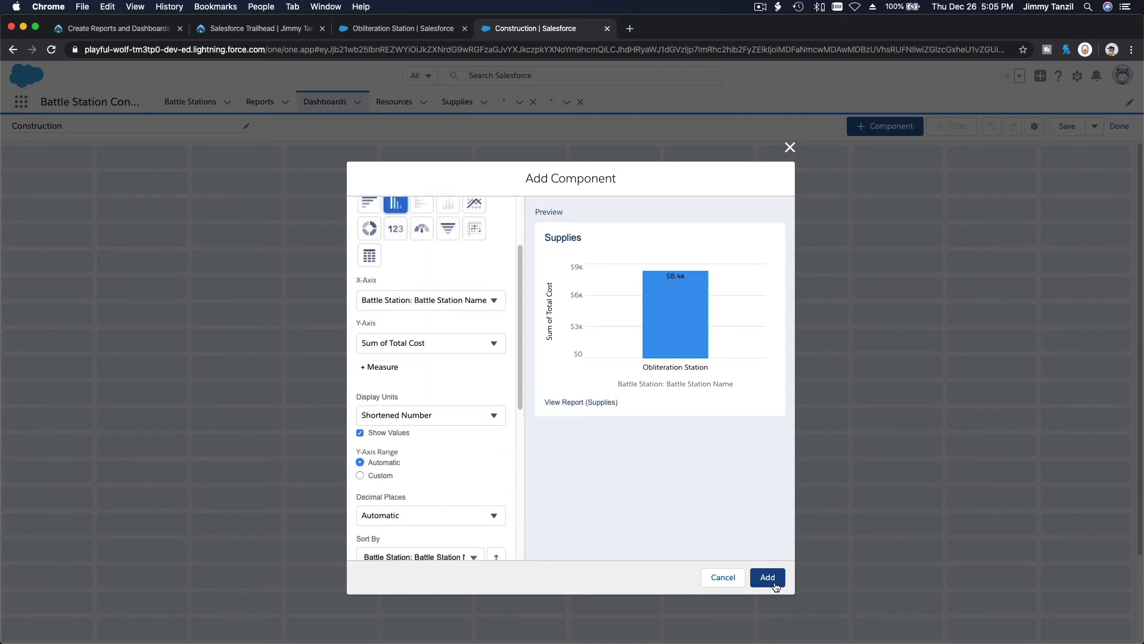
pyautogui.click(767, 577)
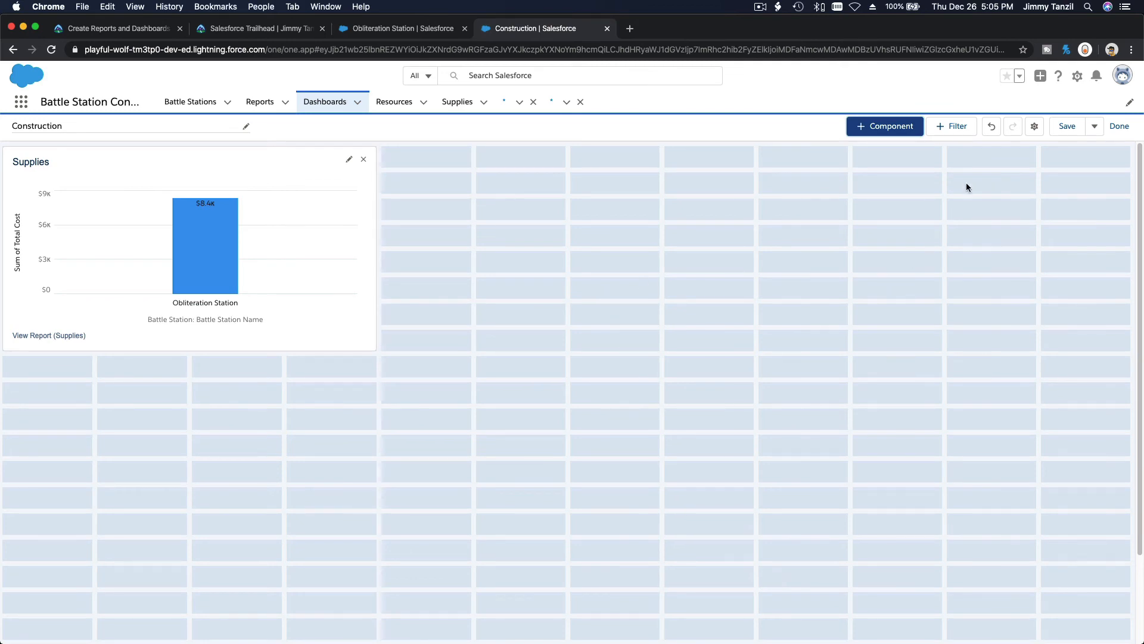
# Save the Construction dashboard, finish editing, and return to the Trailhead instructions.
pyautogui.click(1066, 125)
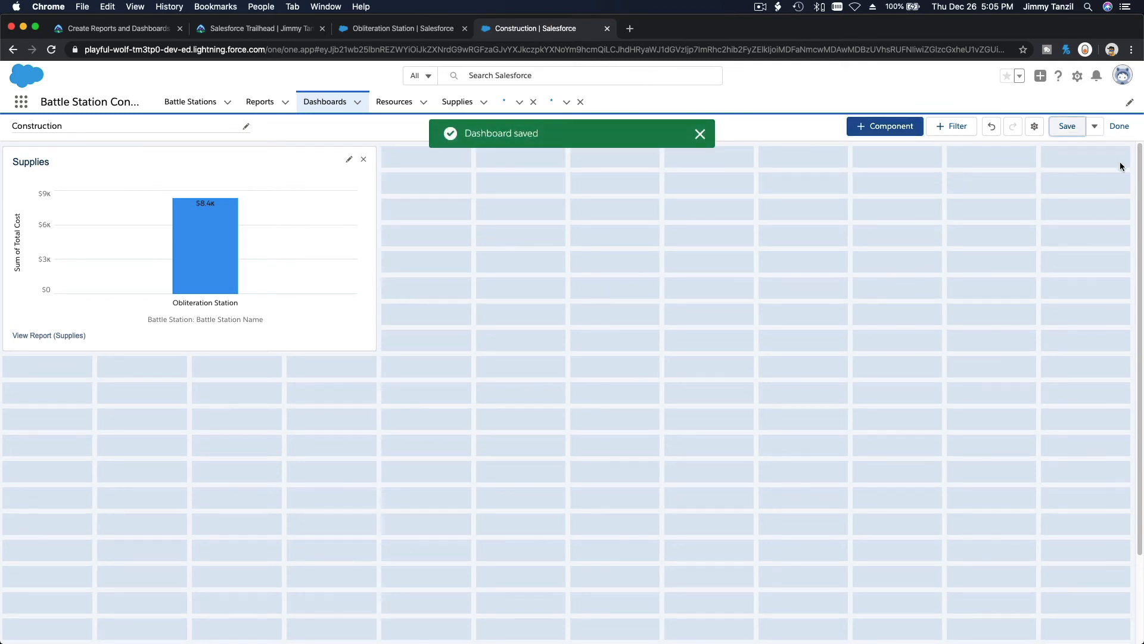
pyautogui.click(1119, 126)
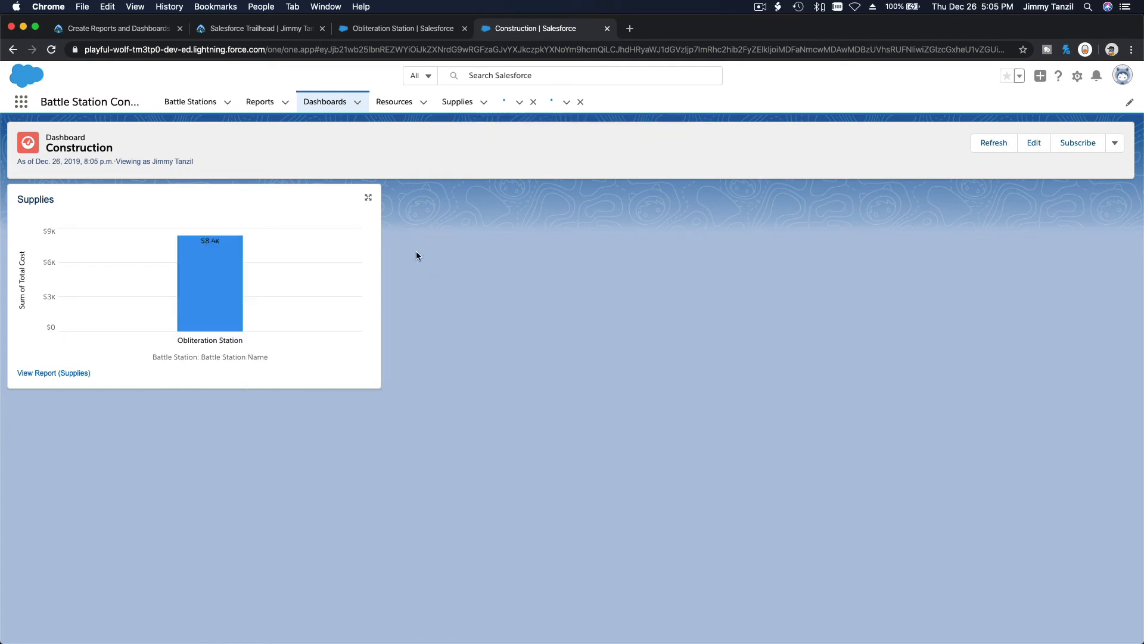
pyautogui.click(114, 28)
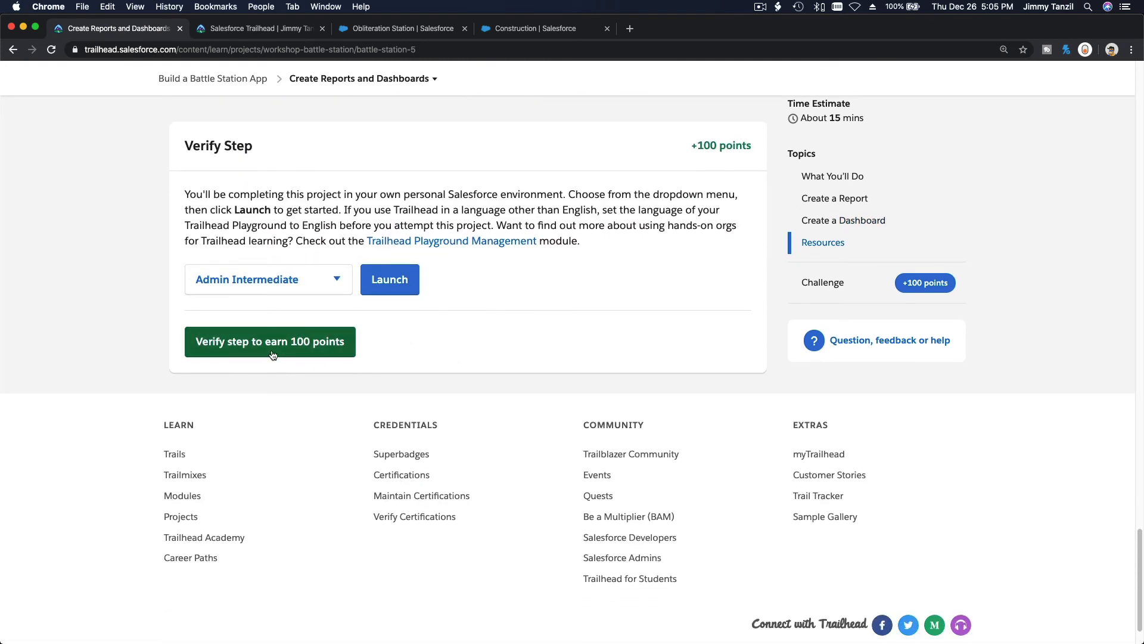
# Verify the dashboard step for 100 points and show the project's unit list.
pyautogui.click(269, 341)
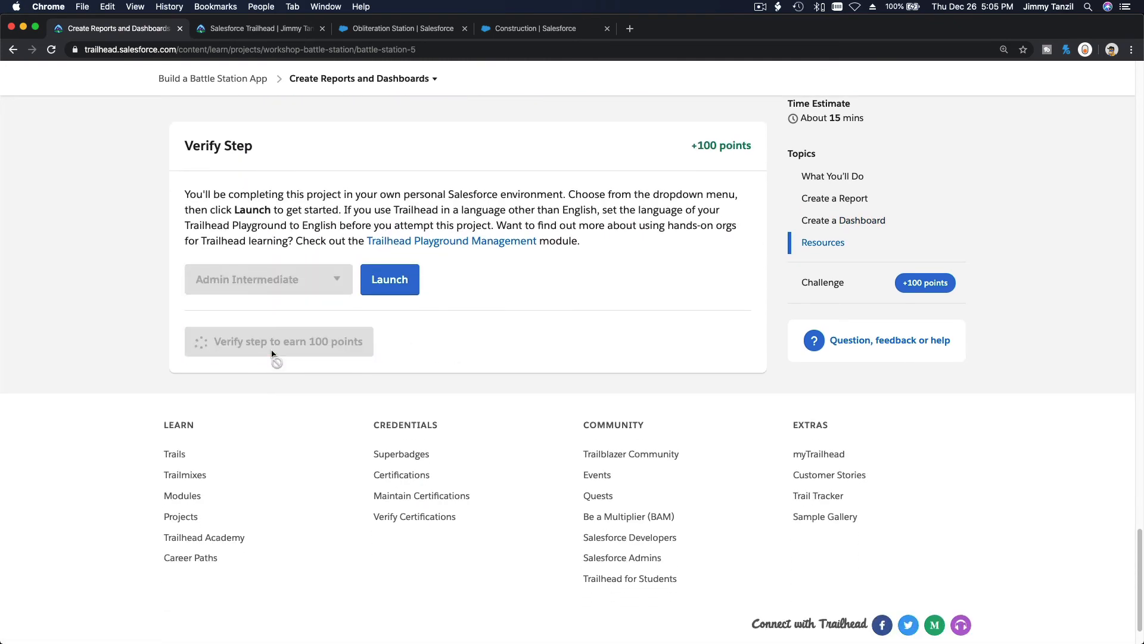
pyautogui.click(358, 78)
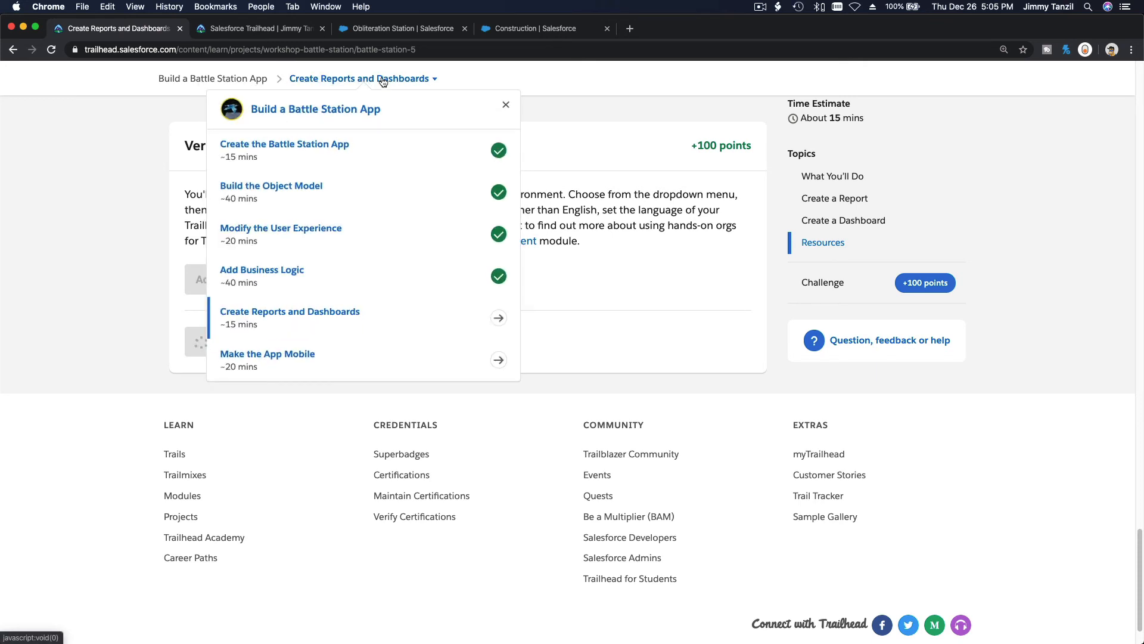
pyautogui.moveTo(379, 355)
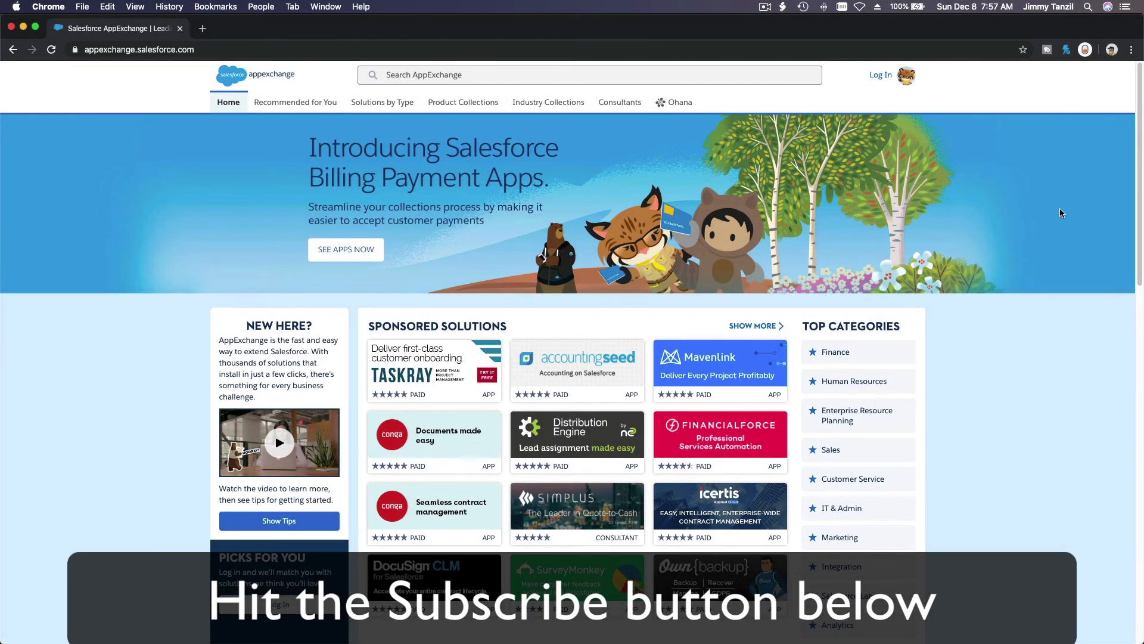
pyautogui.scroll(-3)
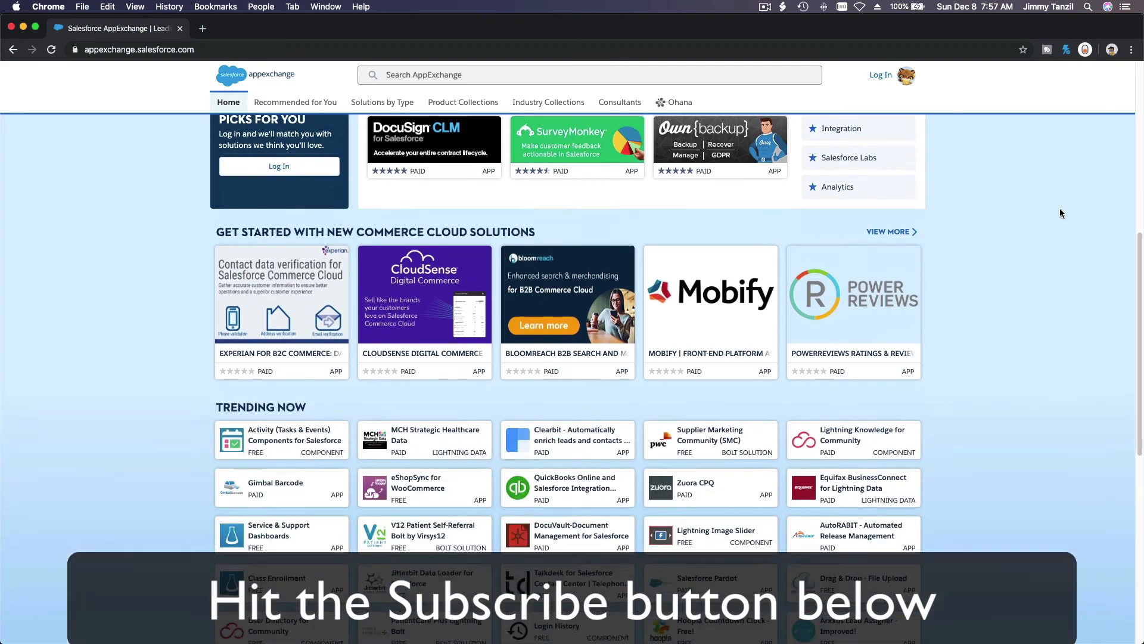
pyautogui.scroll(-3)
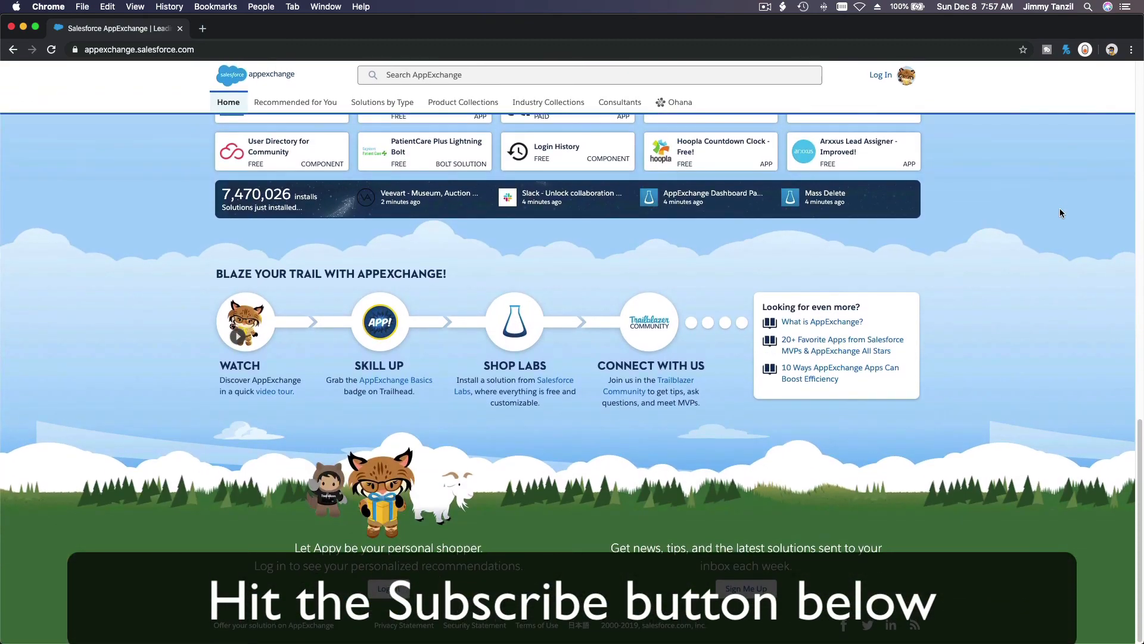